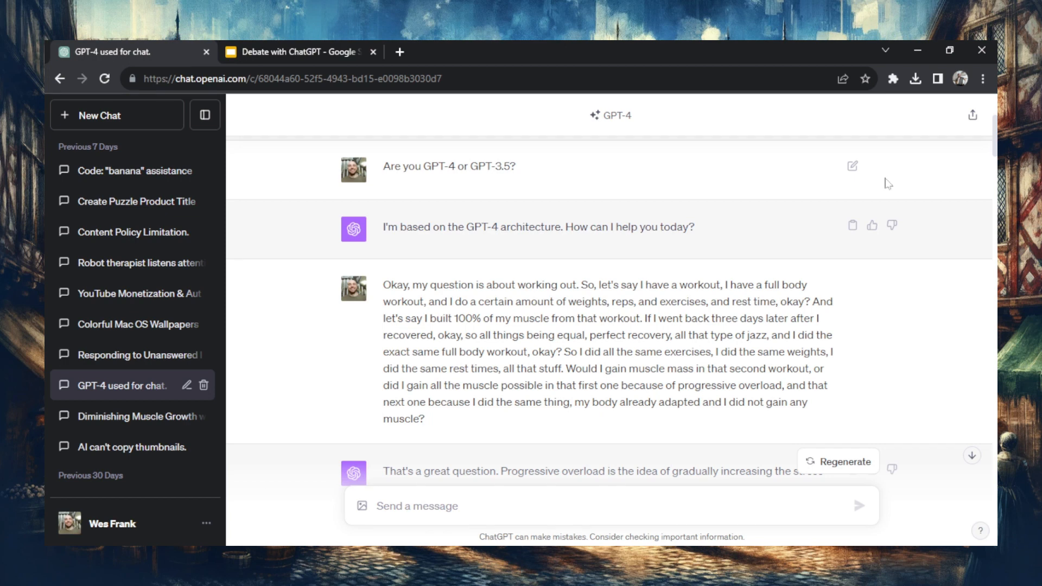
Scroll down the chat to GPT-4's reply beginning "Your thought process makes sense.".
scroll(down, 3)
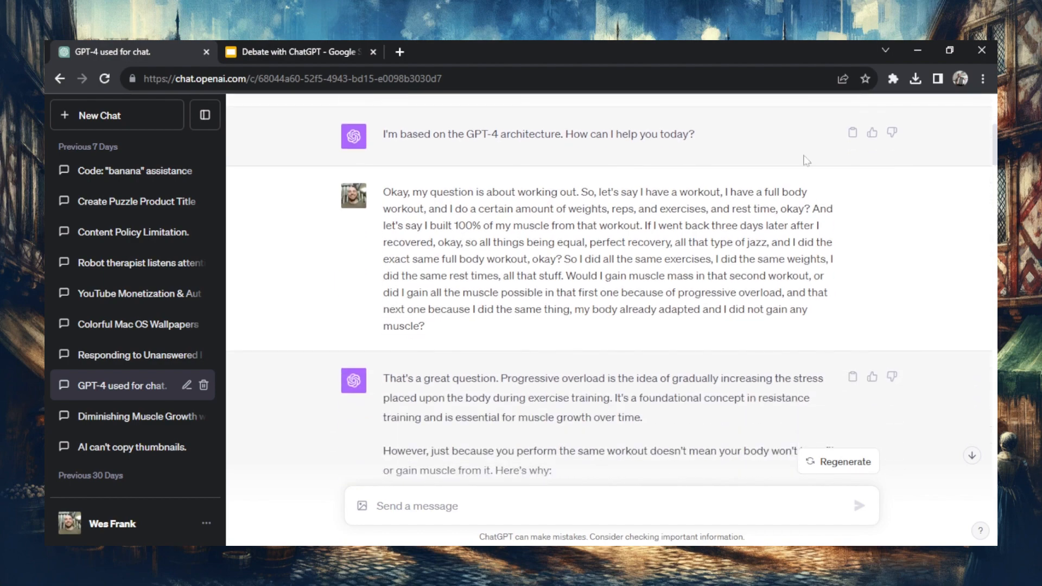
scroll(down, 3)
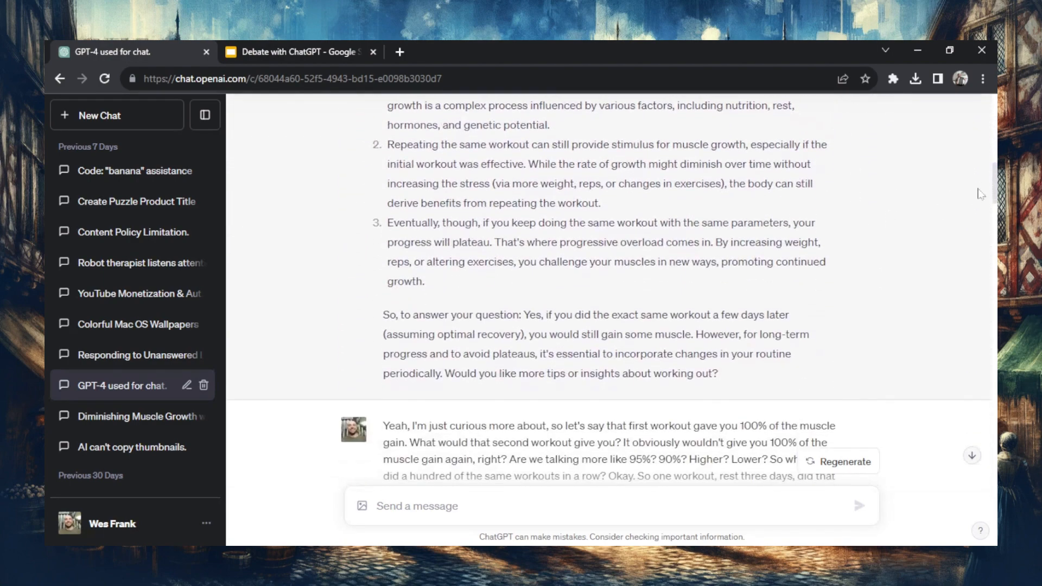
scroll(down, 3)
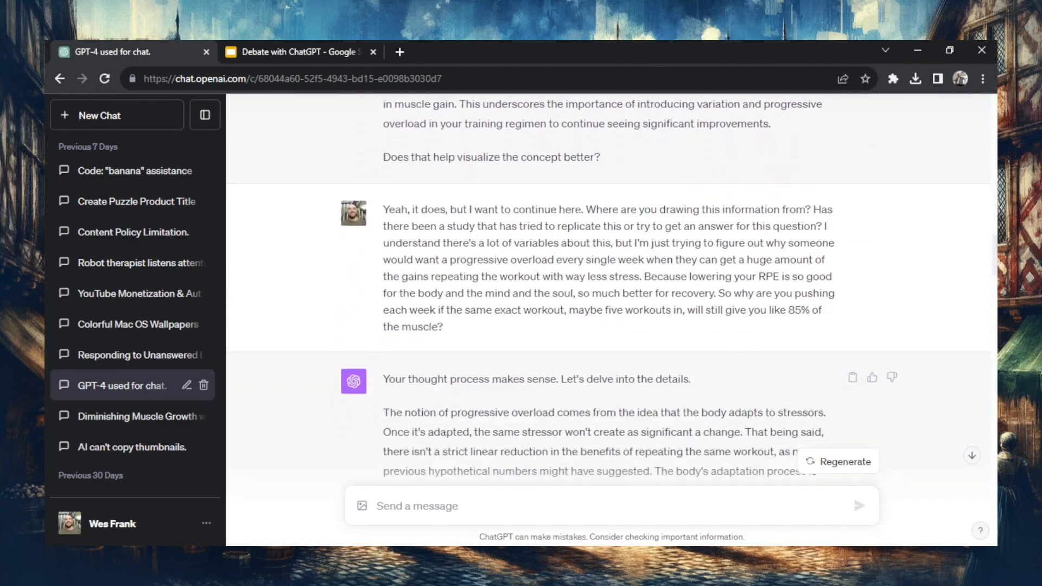
scroll(down, 3)
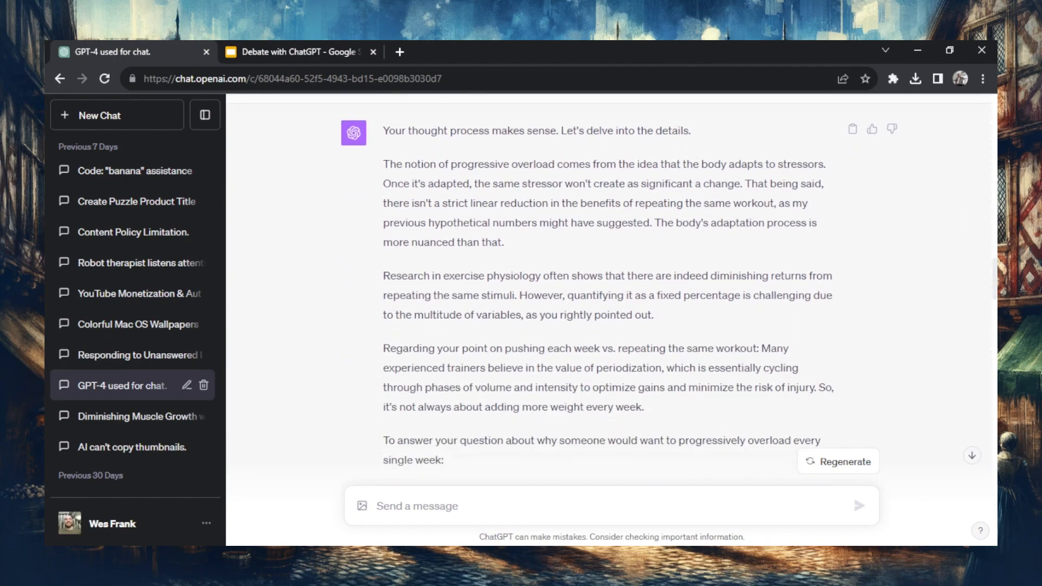
scroll(down, 3)
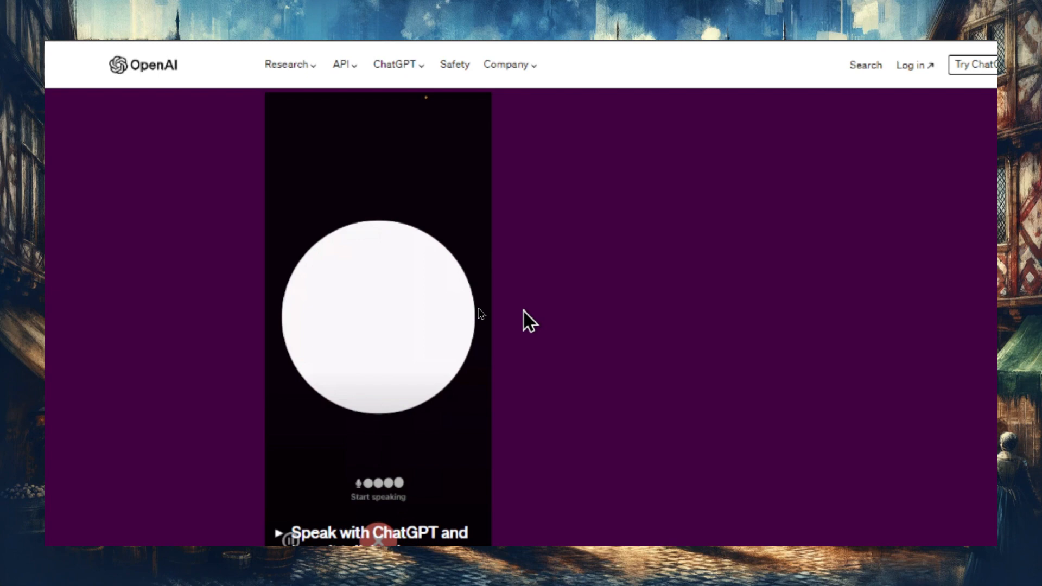
Scroll down the OpenAI post to the 'Speak with ChatGPT' voice demo video.
scroll(down, 3)
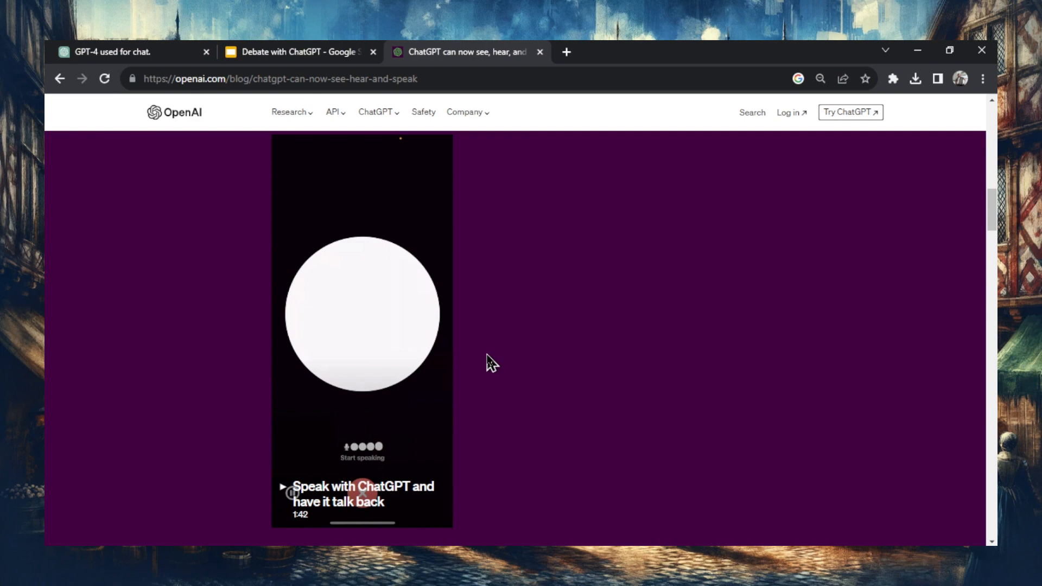
mouse_move(432, 423)
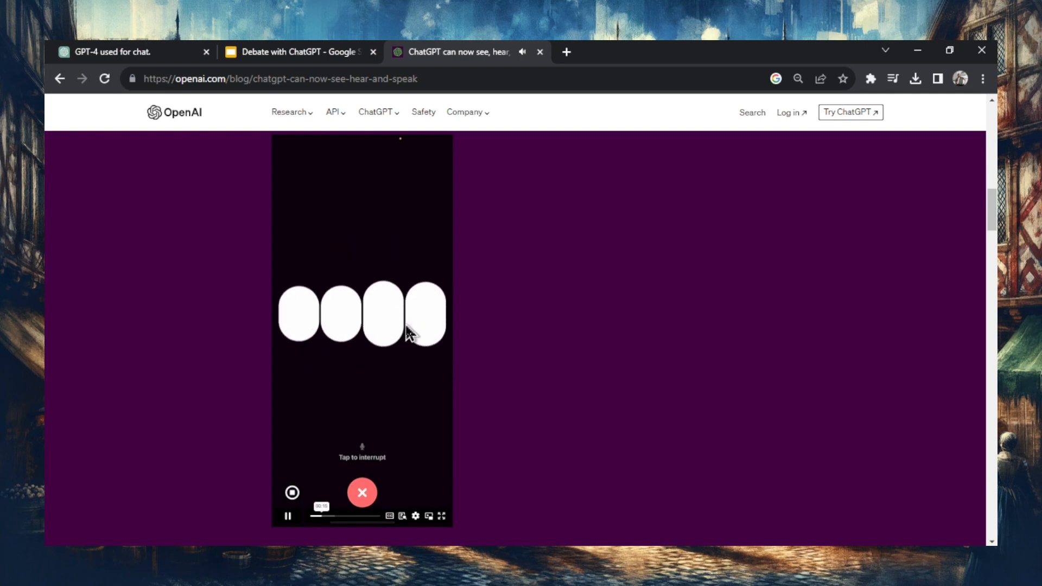
mouse_move(590, 457)
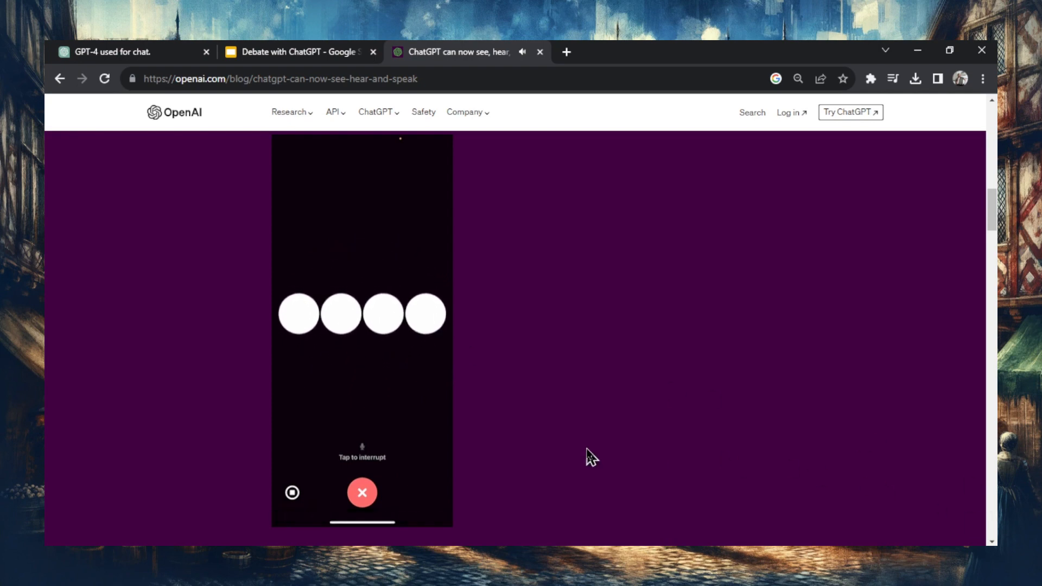
mouse_move(221, 221)
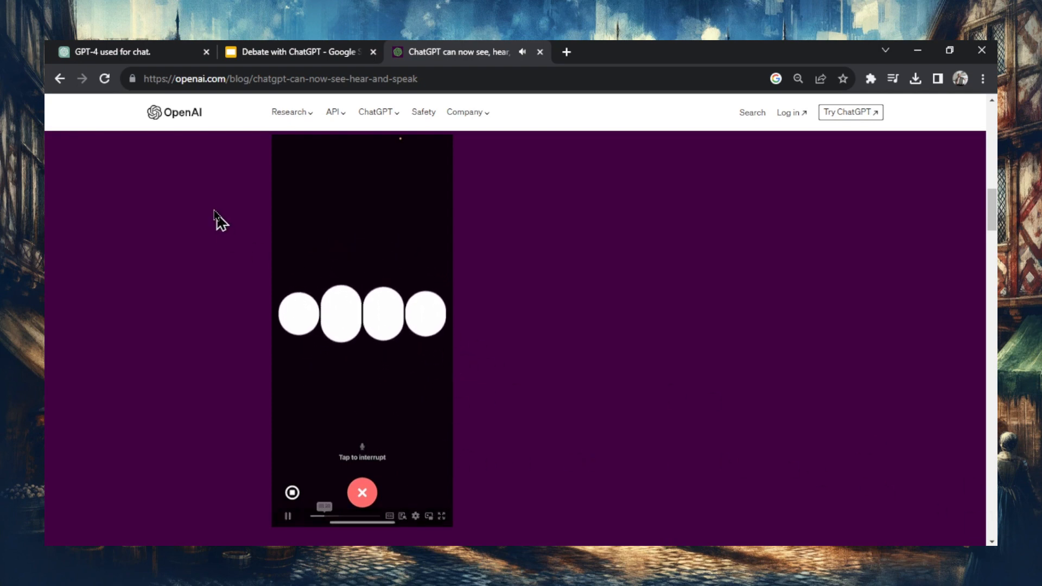
mouse_move(265, 184)
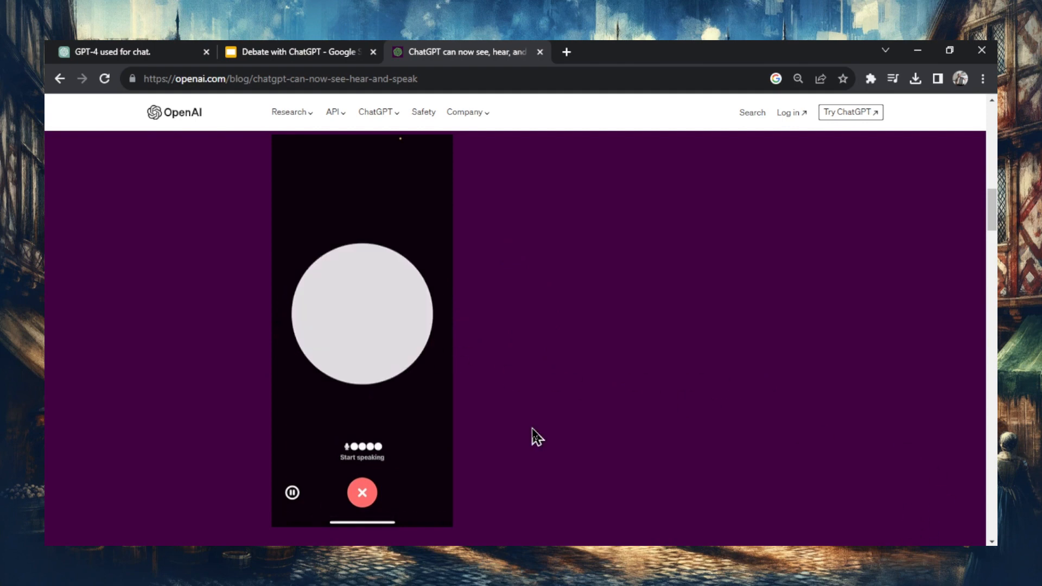
mouse_move(542, 427)
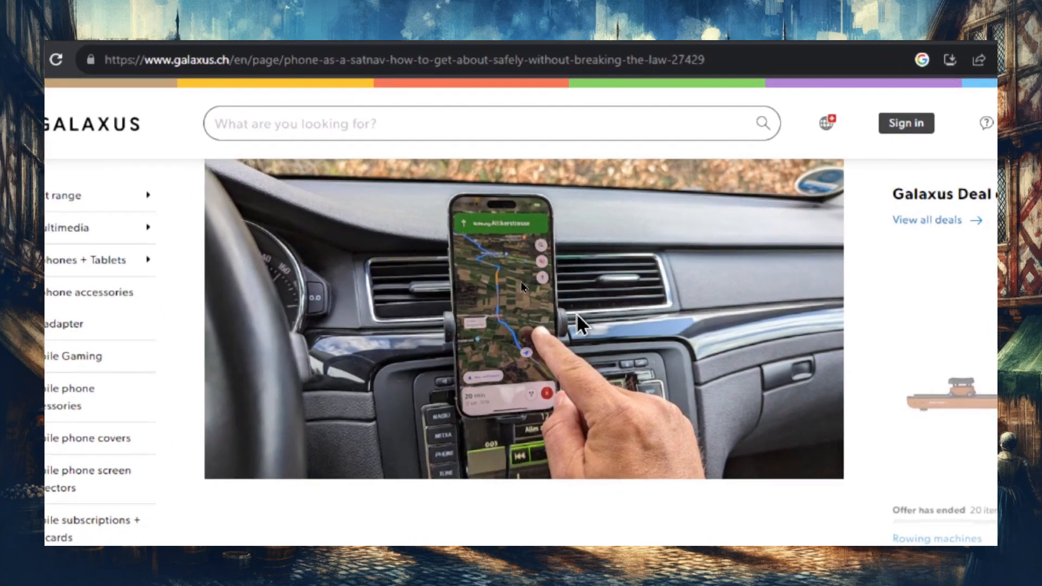
scroll(down, 3)
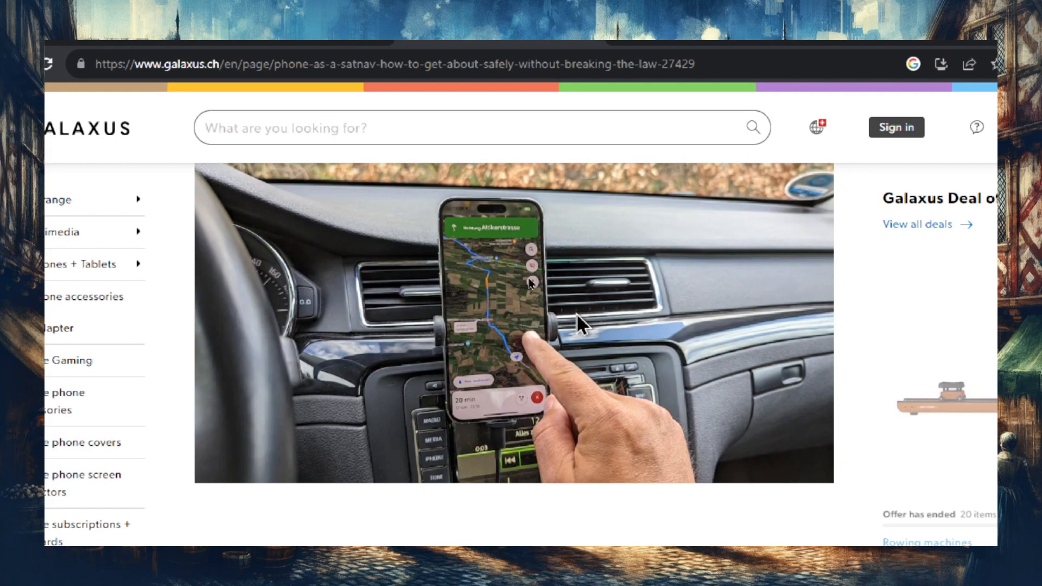
scroll(down, 3)
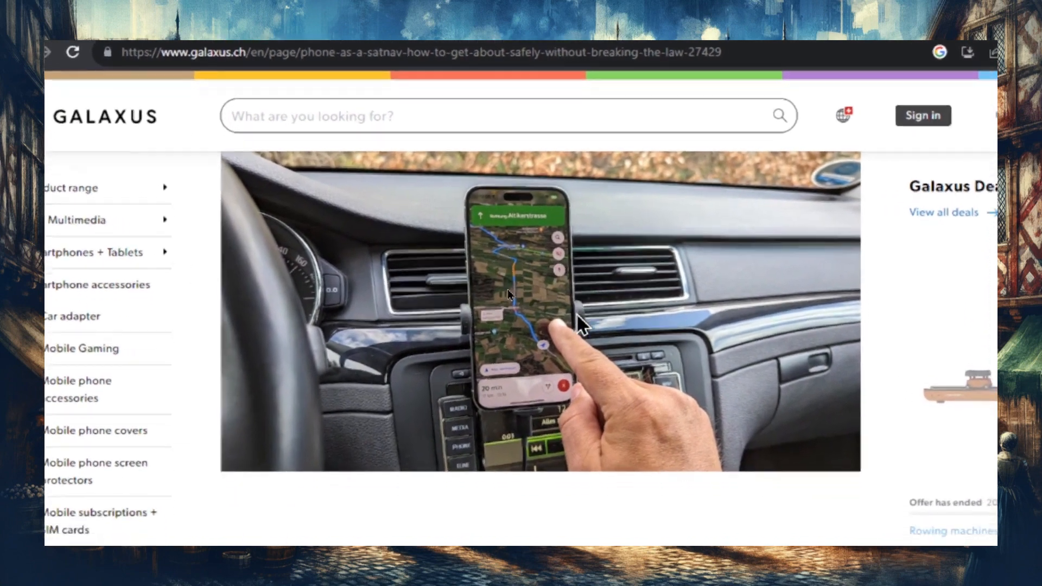
scroll(down, 3)
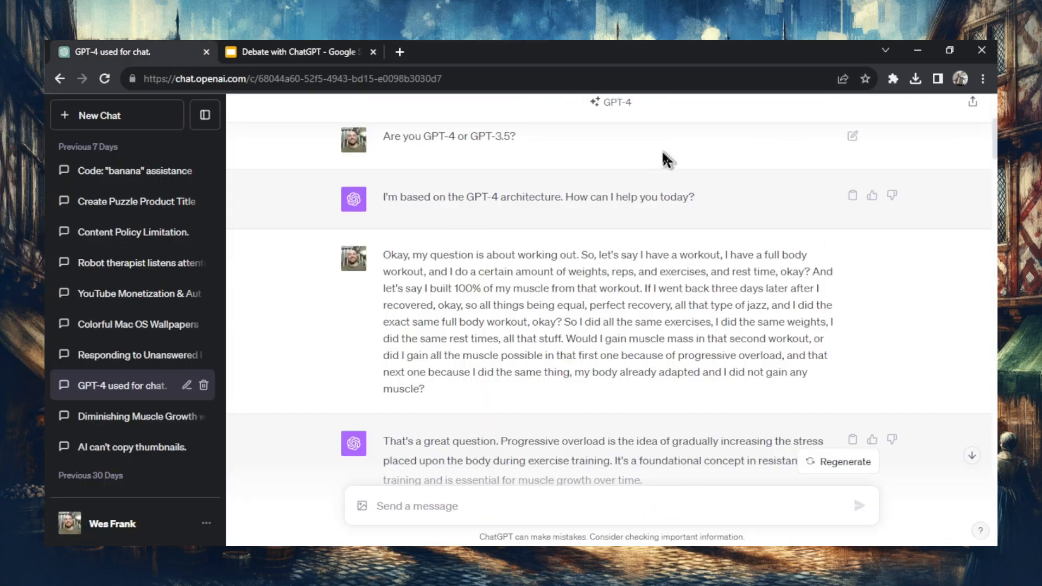
mouse_move(507, 140)
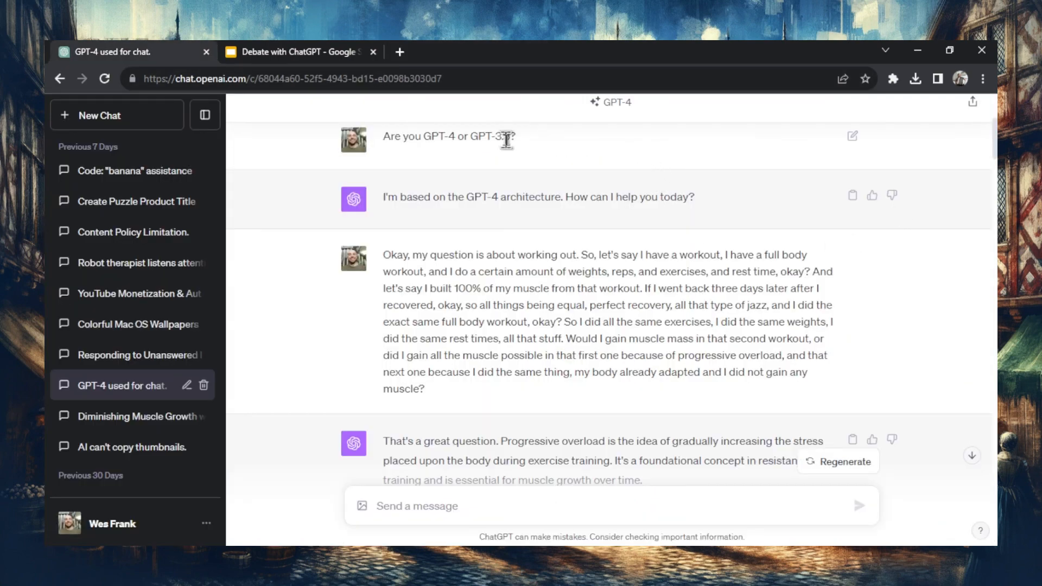
mouse_move(472, 256)
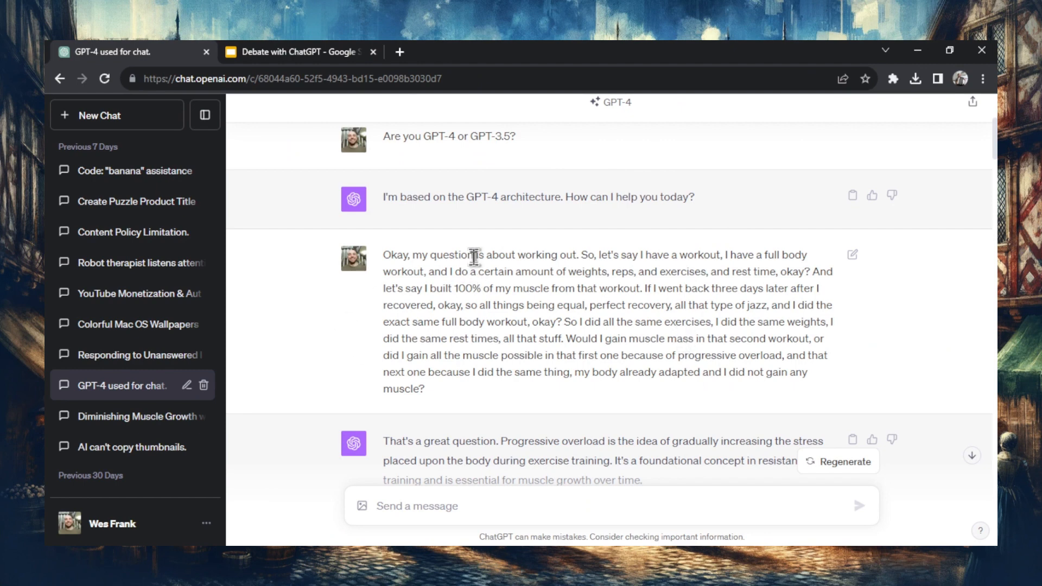
mouse_move(499, 257)
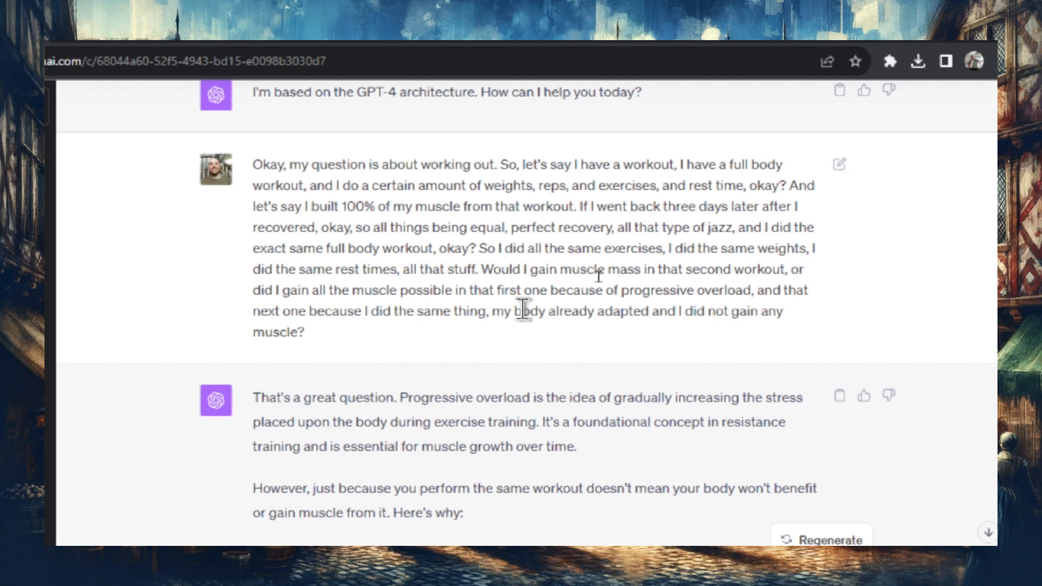
scroll(down, 3)
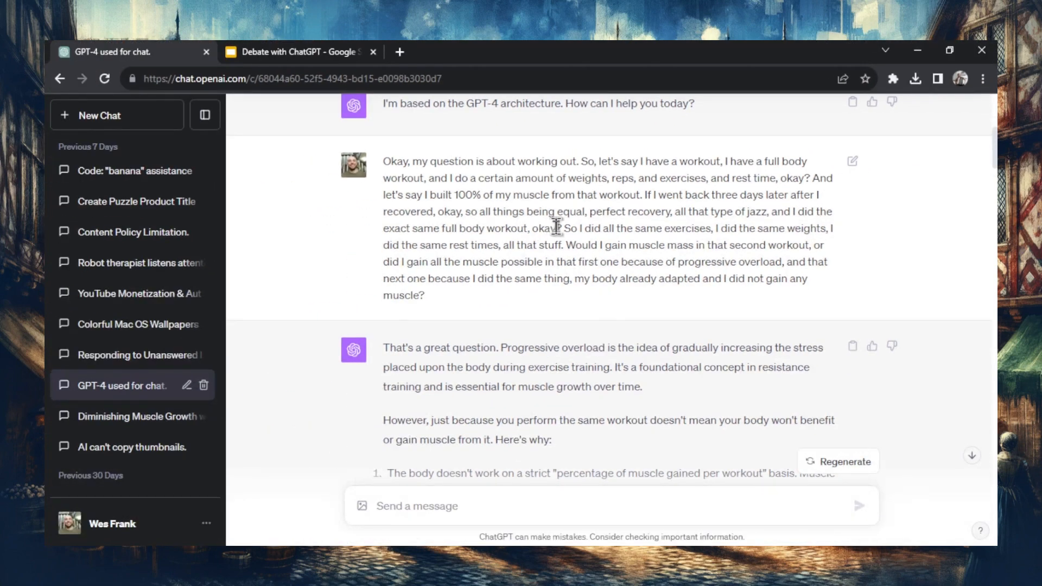
mouse_move(479, 197)
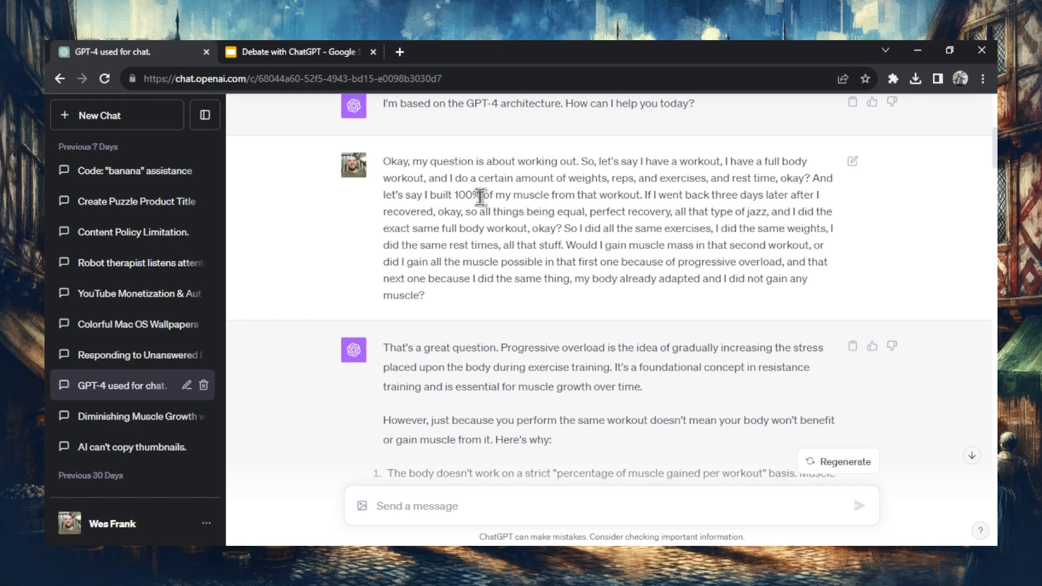
mouse_move(507, 205)
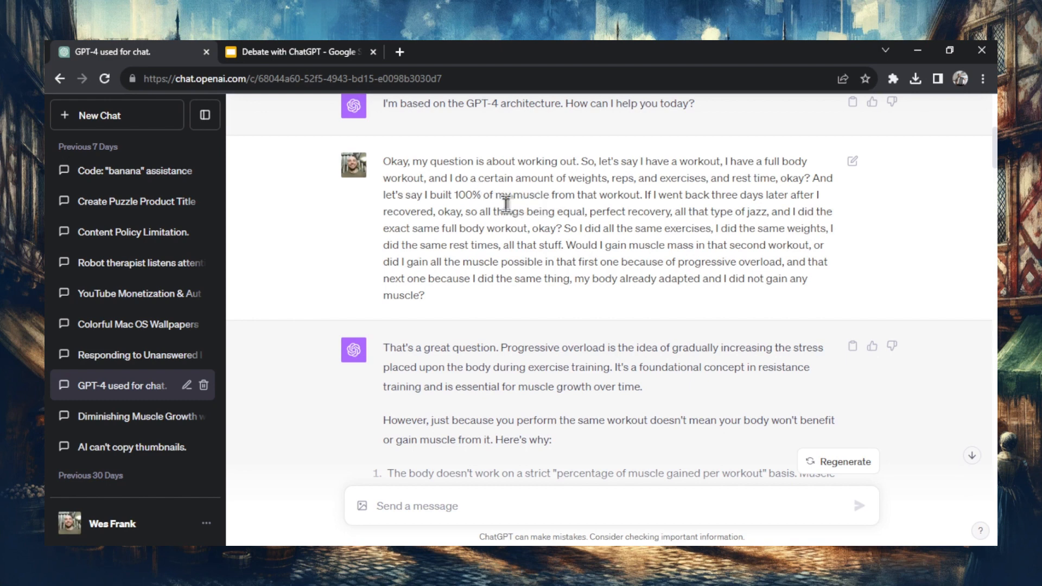
mouse_move(468, 306)
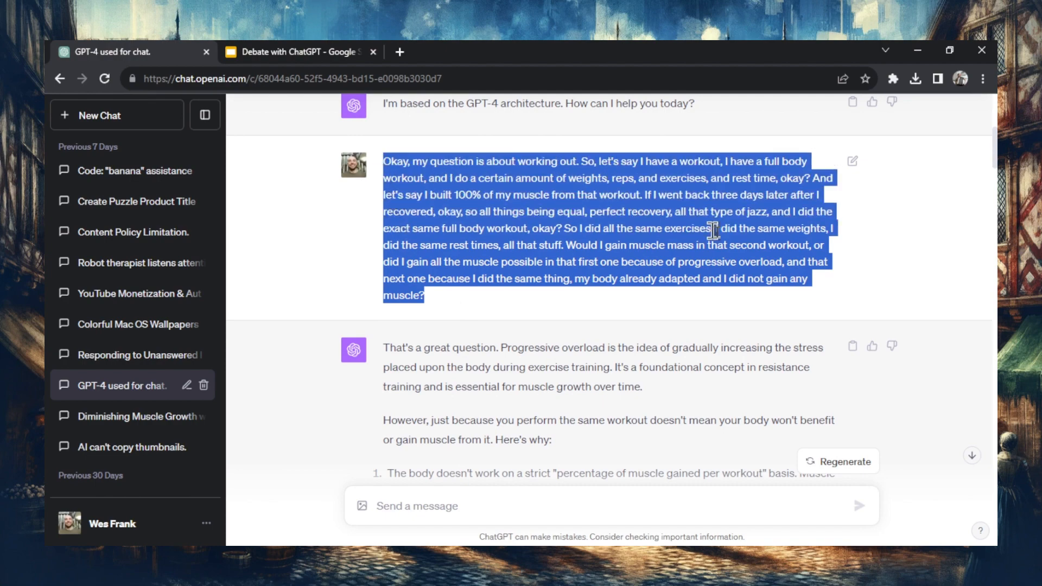
mouse_move(625, 246)
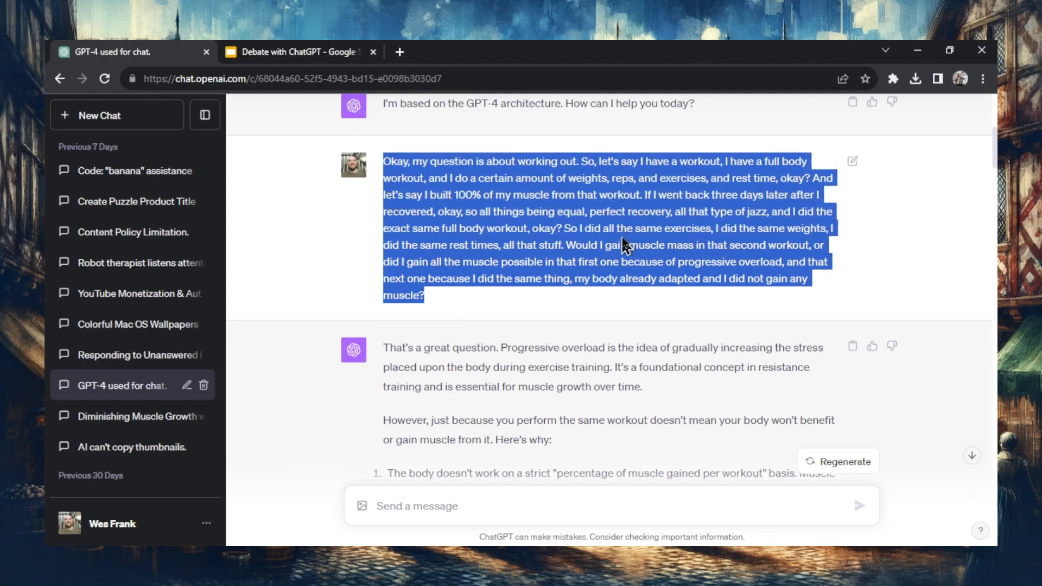
Scroll down to GPT-4's "That's a great question" reply on progressive overload.
scroll(down, 3)
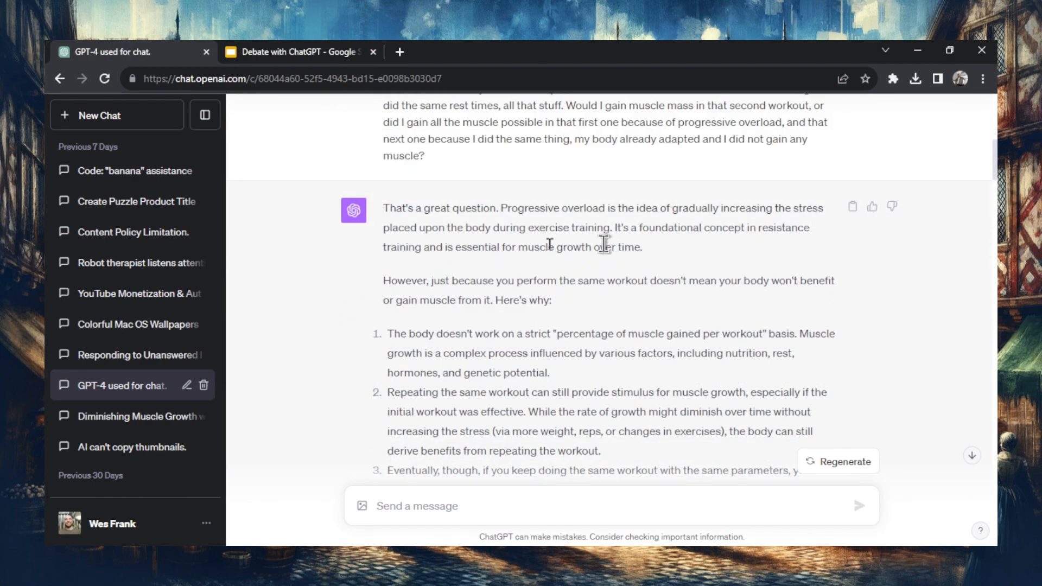
mouse_move(582, 221)
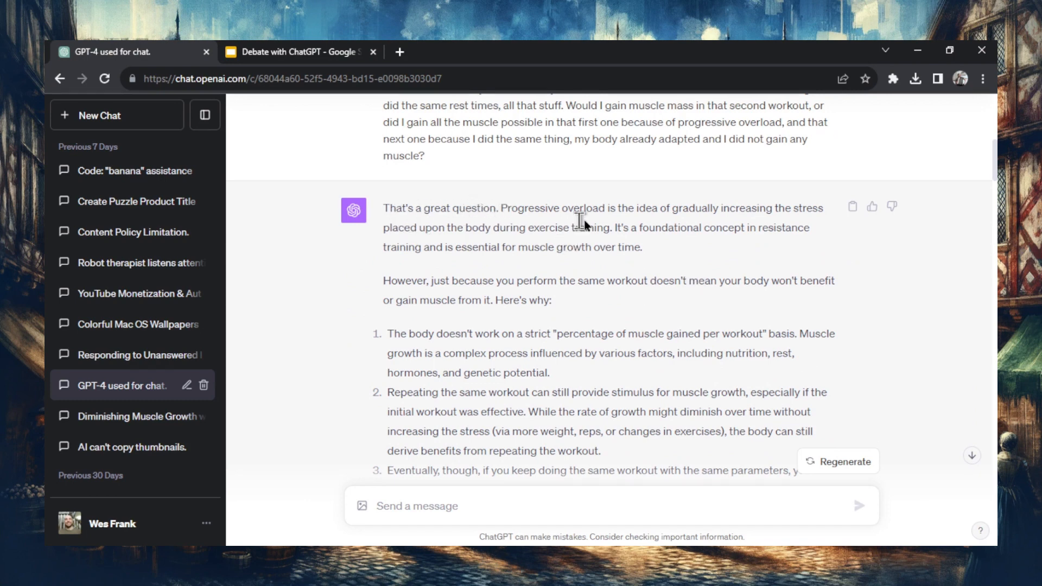
mouse_move(812, 212)
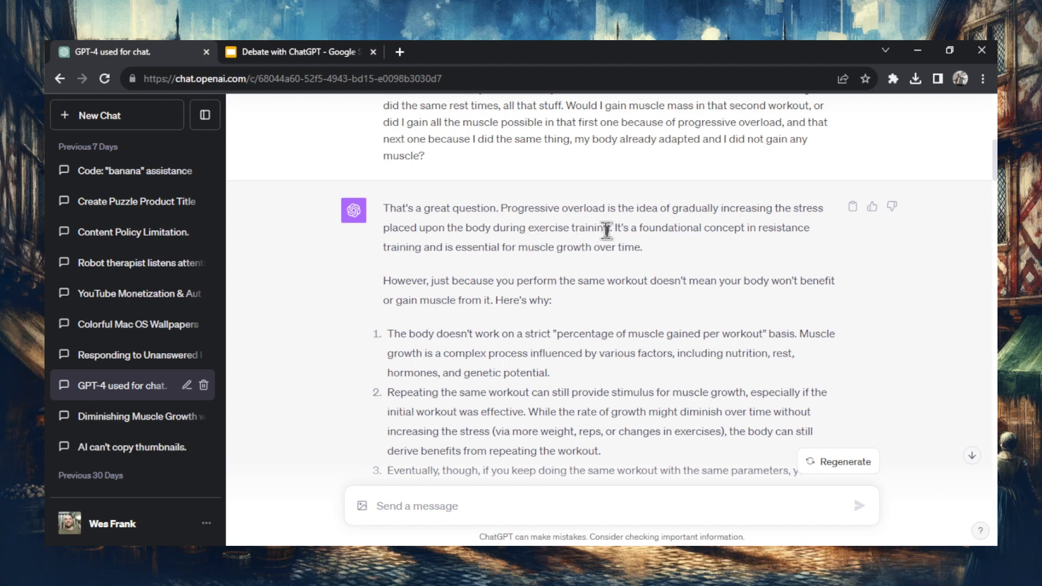
scroll(down, 3)
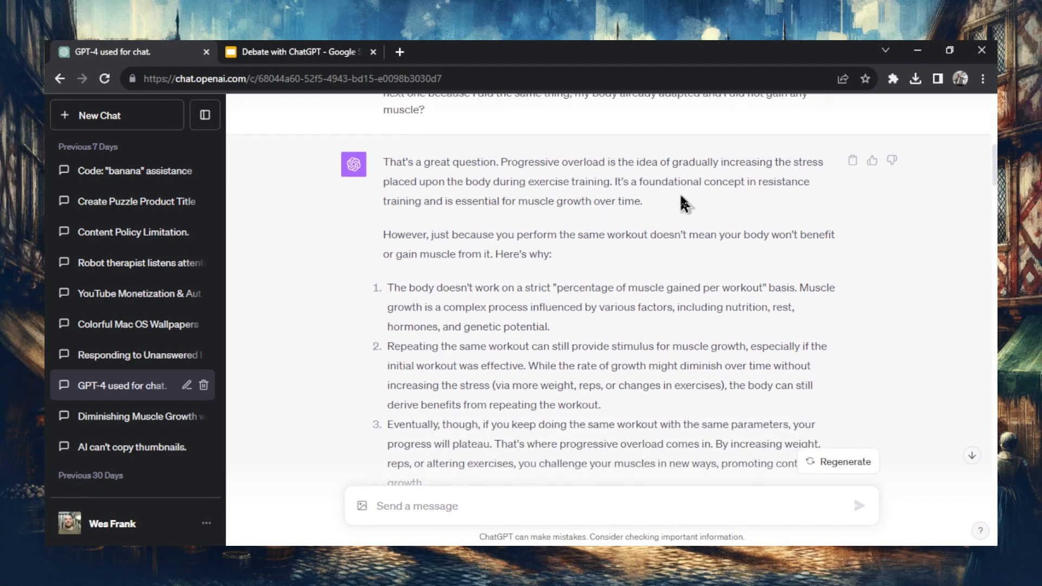
mouse_move(662, 208)
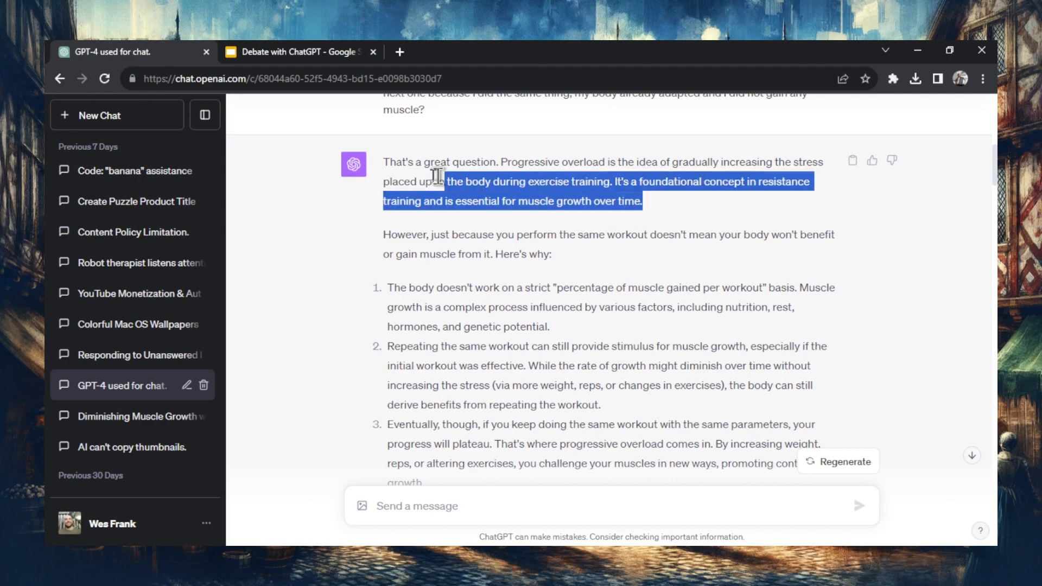
scroll(up, 3)
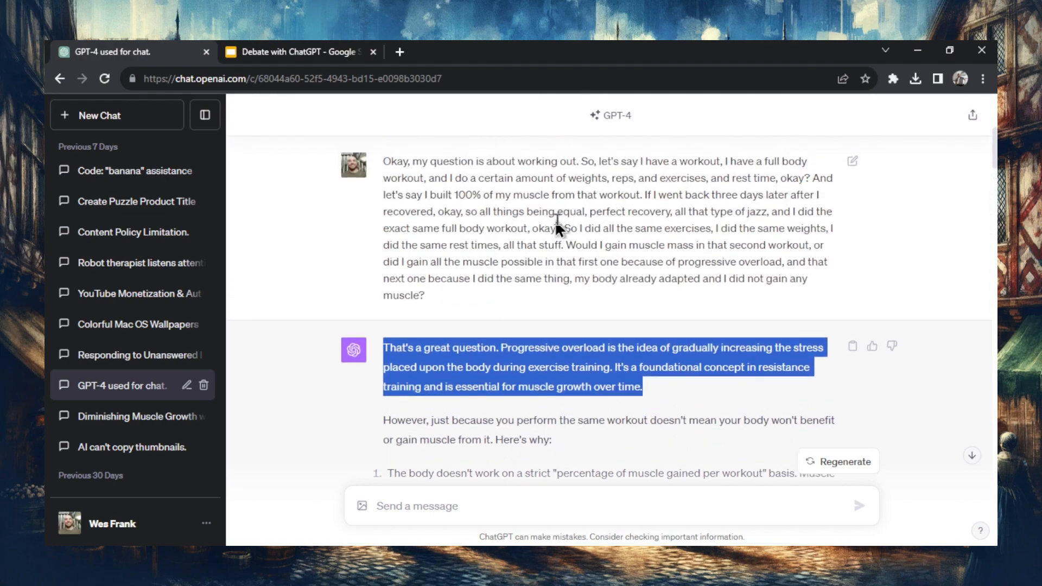
scroll(down, 3)
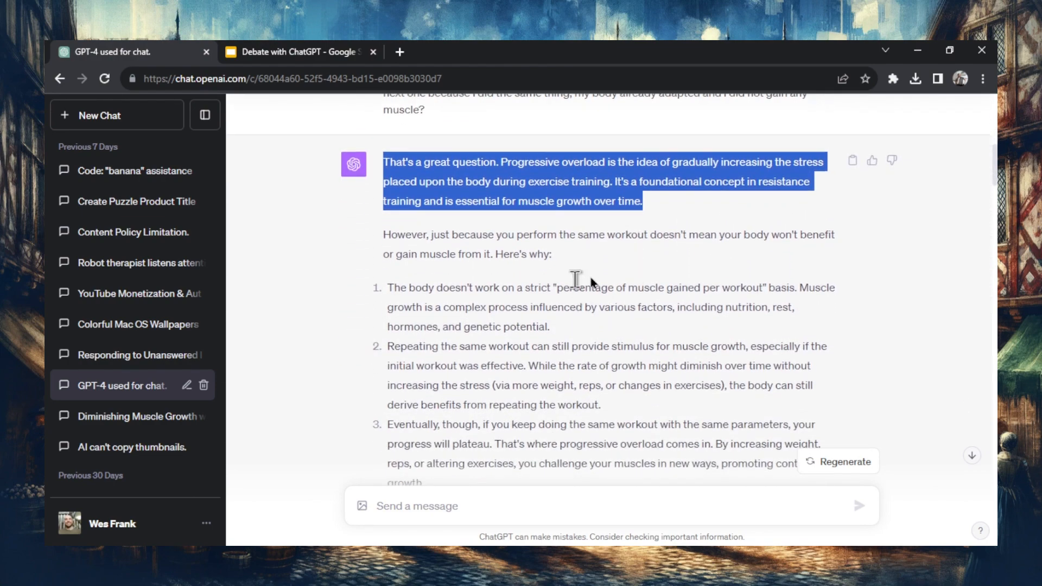
scroll(down, 3)
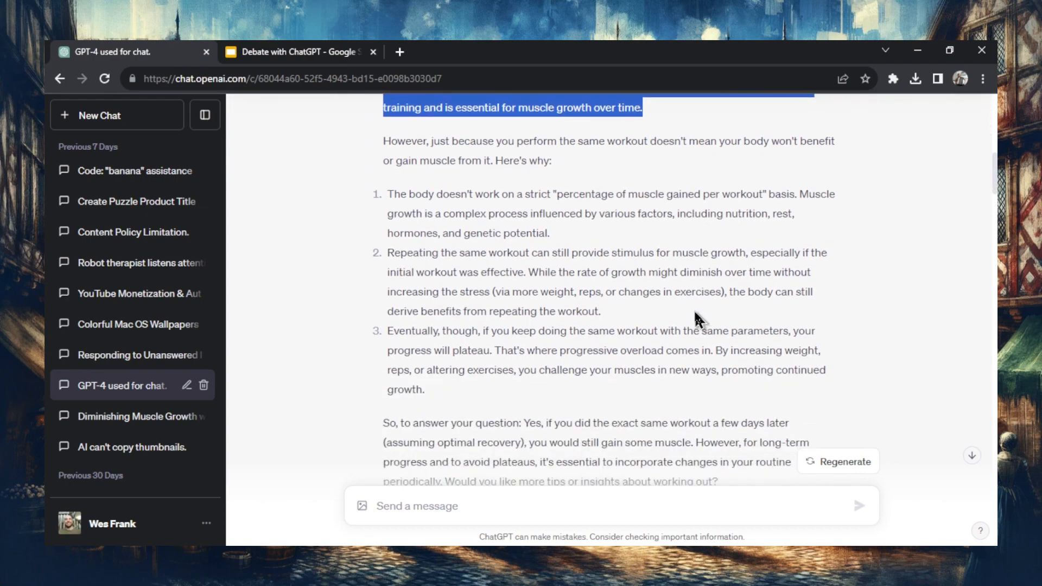
scroll(up, 3)
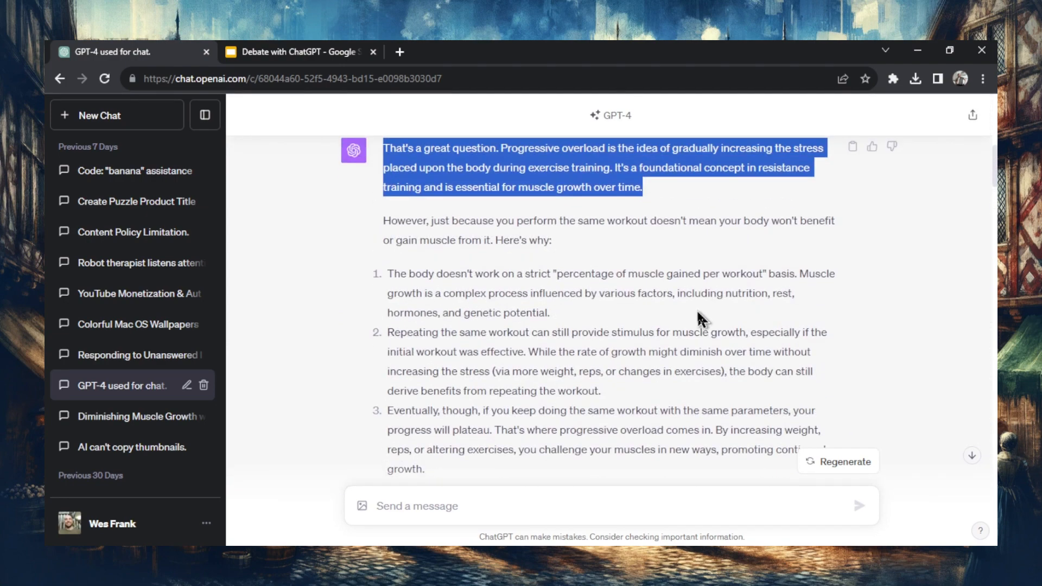
scroll(up, 3)
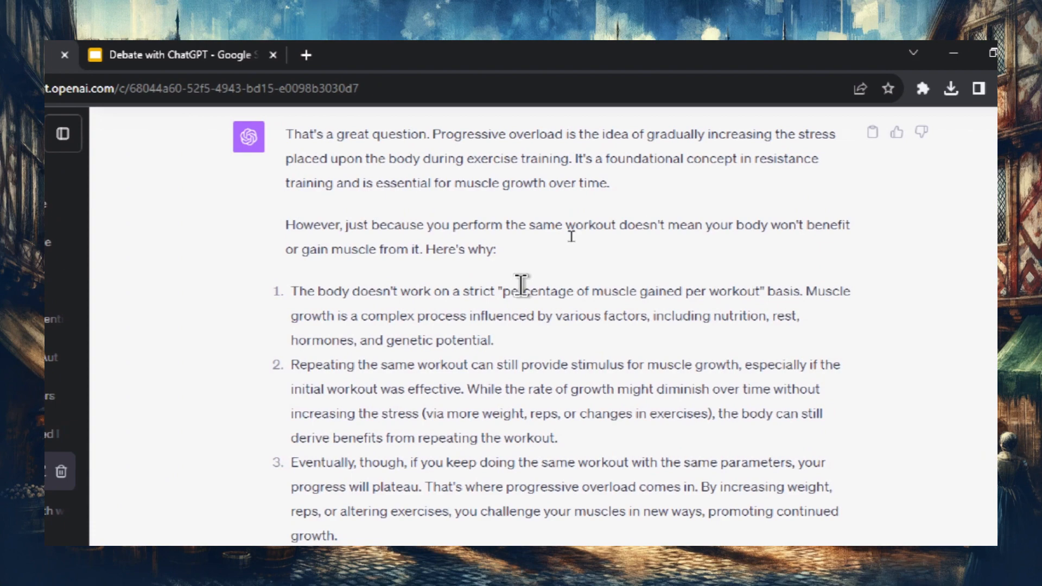
scroll(down, 3)
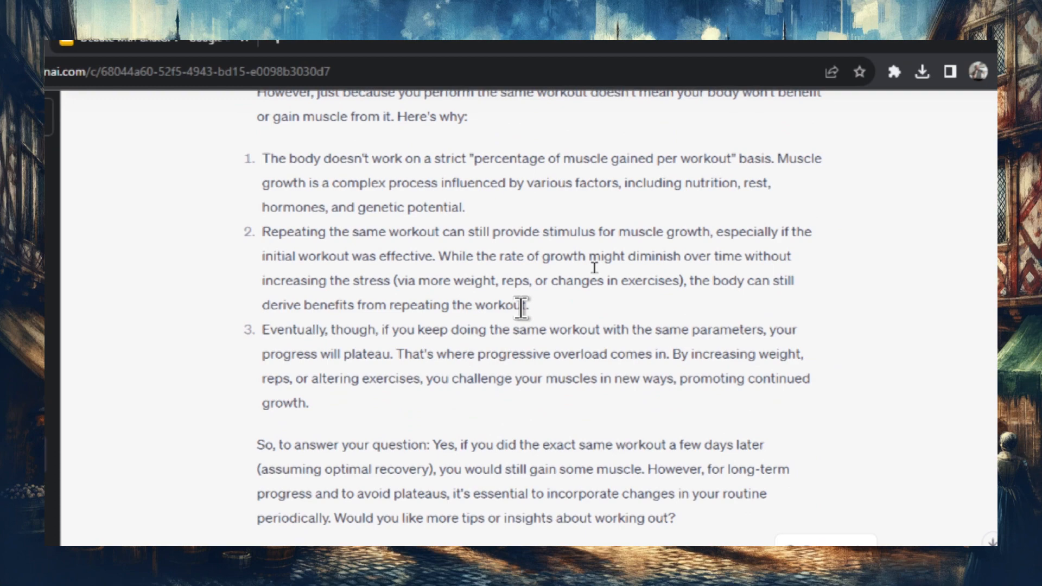
scroll(down, 3)
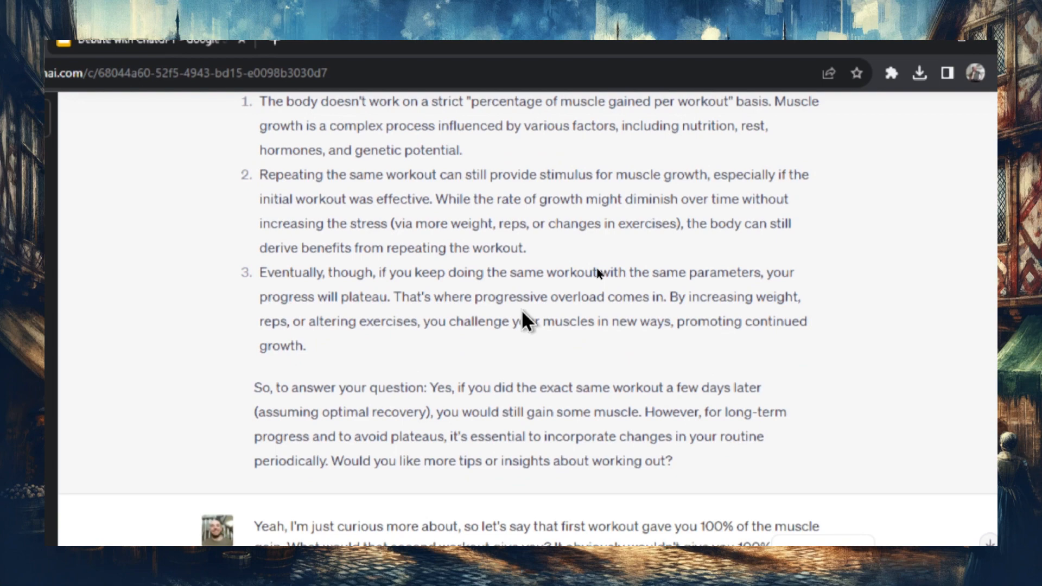
scroll(down, 3)
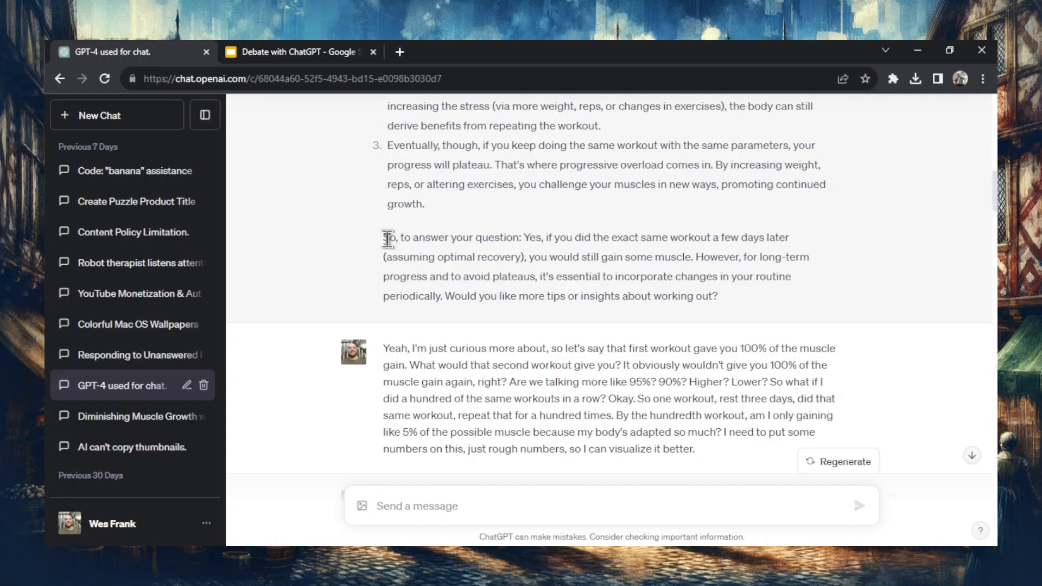
mouse_move(686, 237)
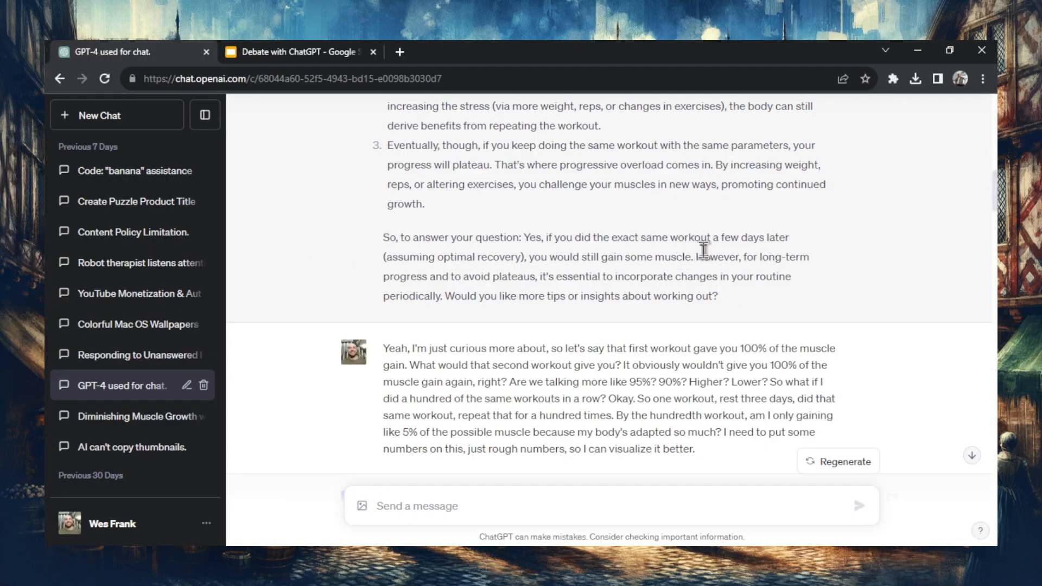
scroll(down, 3)
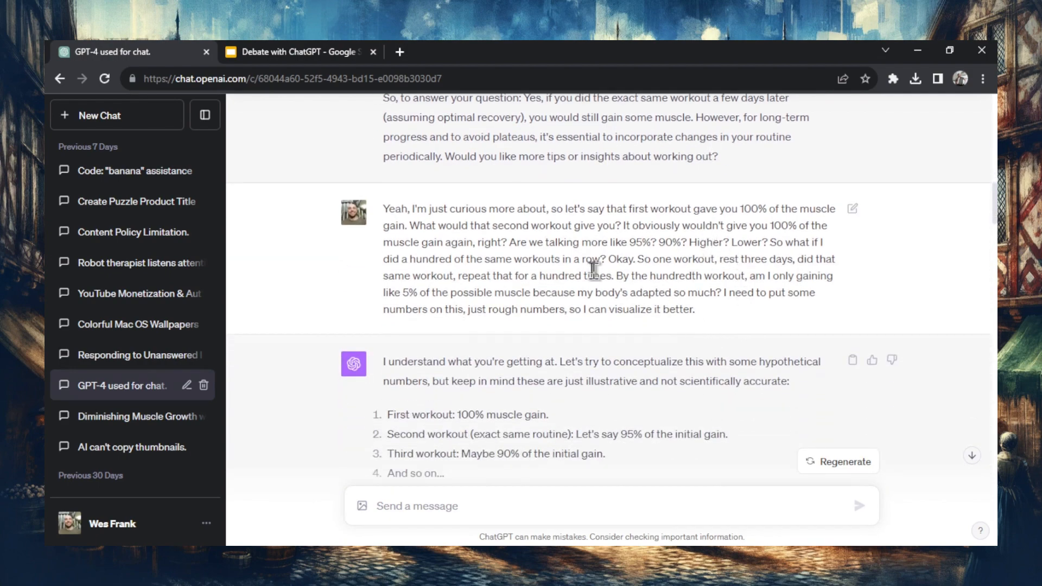
mouse_move(626, 191)
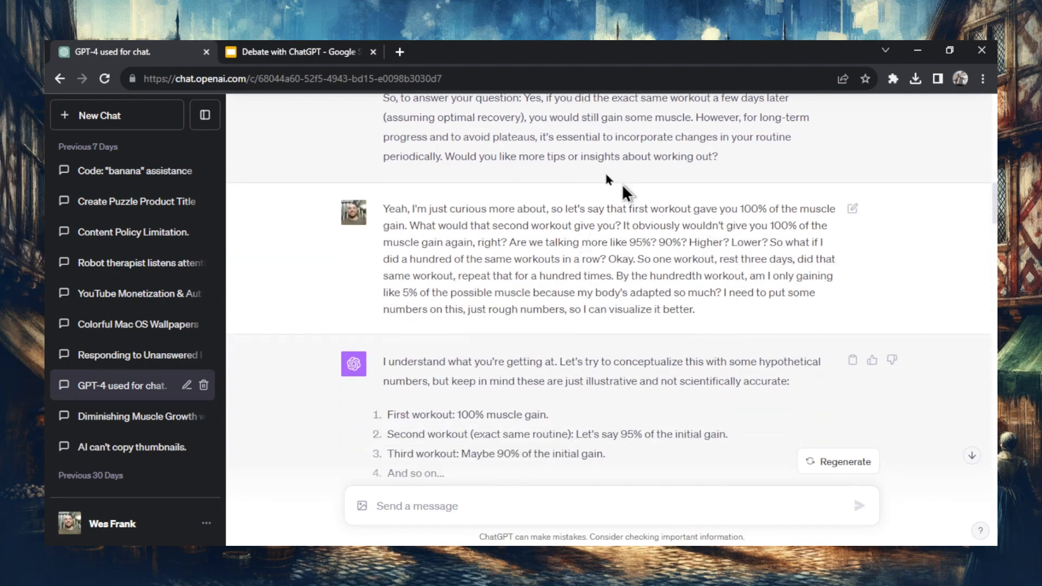
scroll(up, 3)
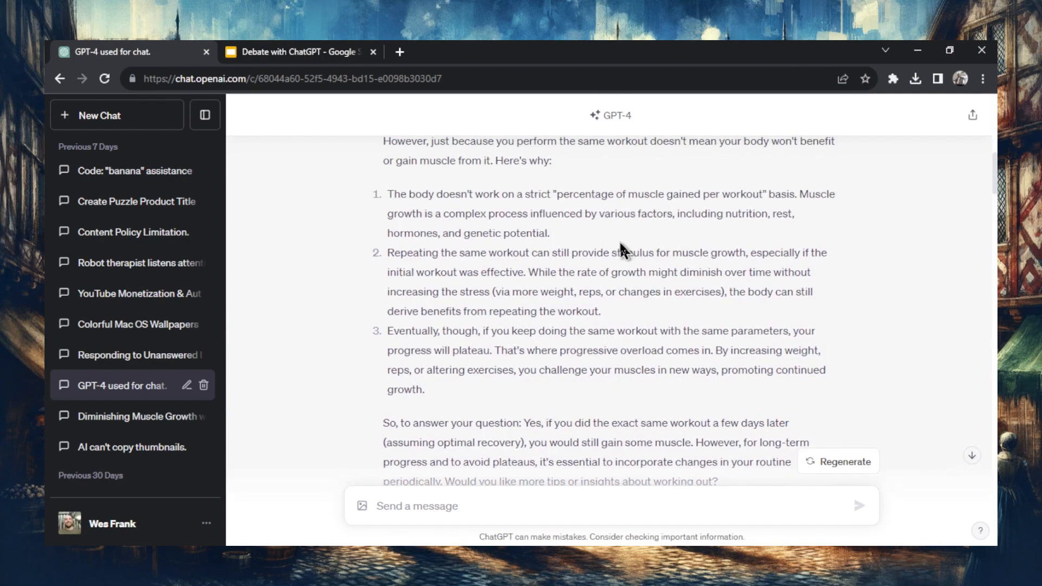
scroll(down, 3)
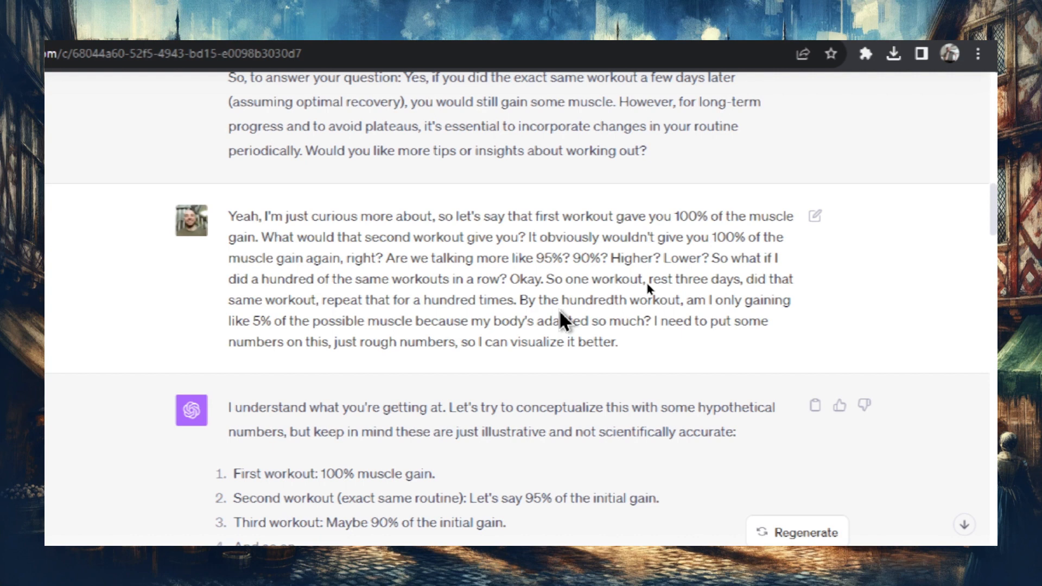
scroll(down, 3)
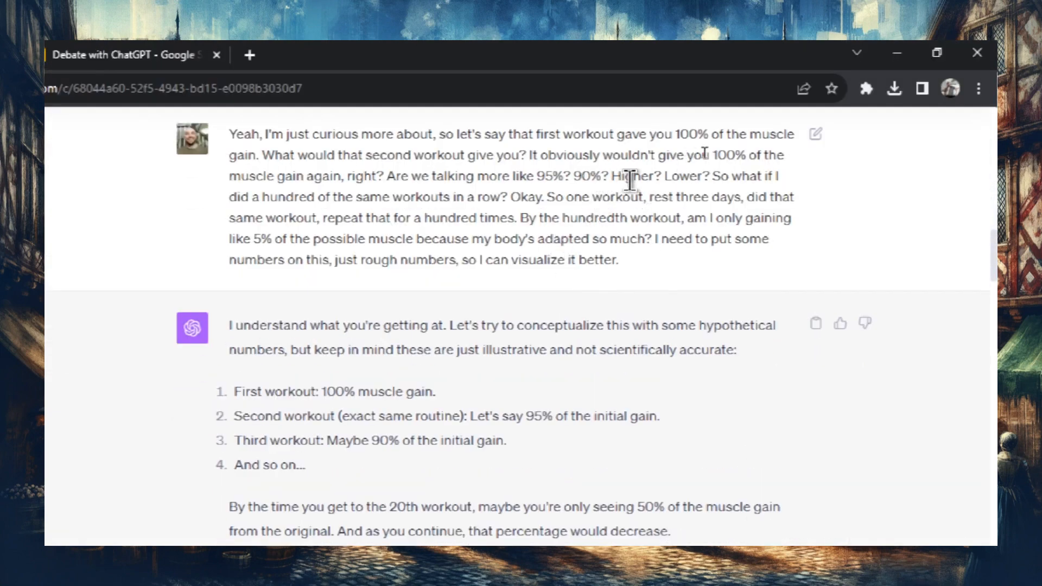
mouse_move(714, 223)
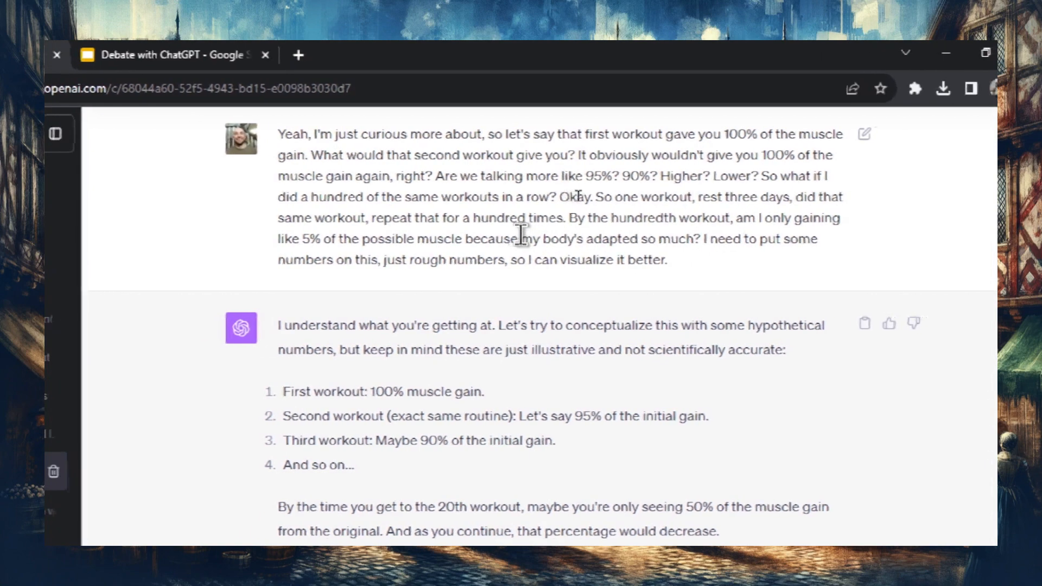
scroll(down, 3)
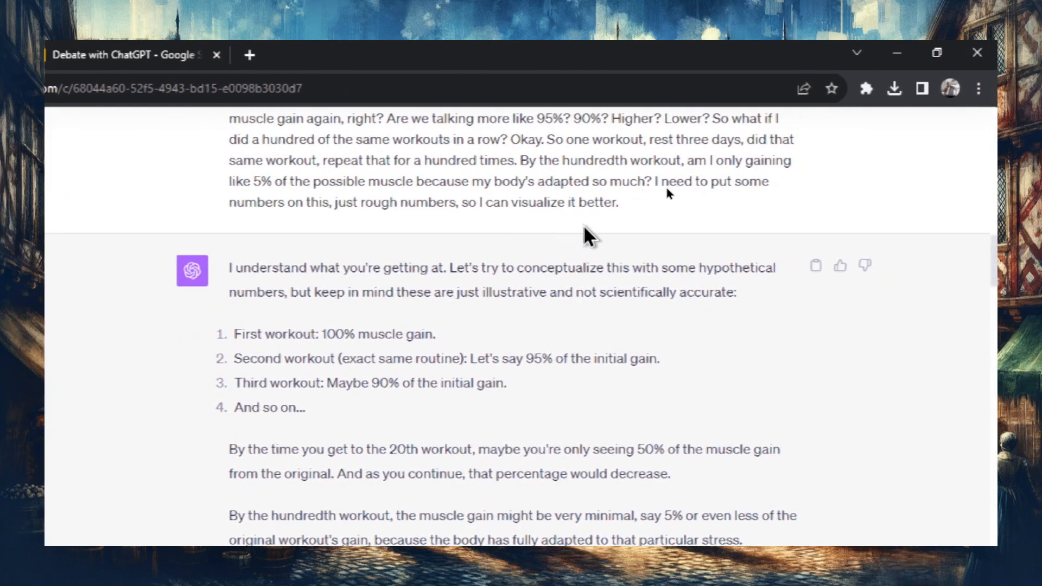
mouse_move(600, 238)
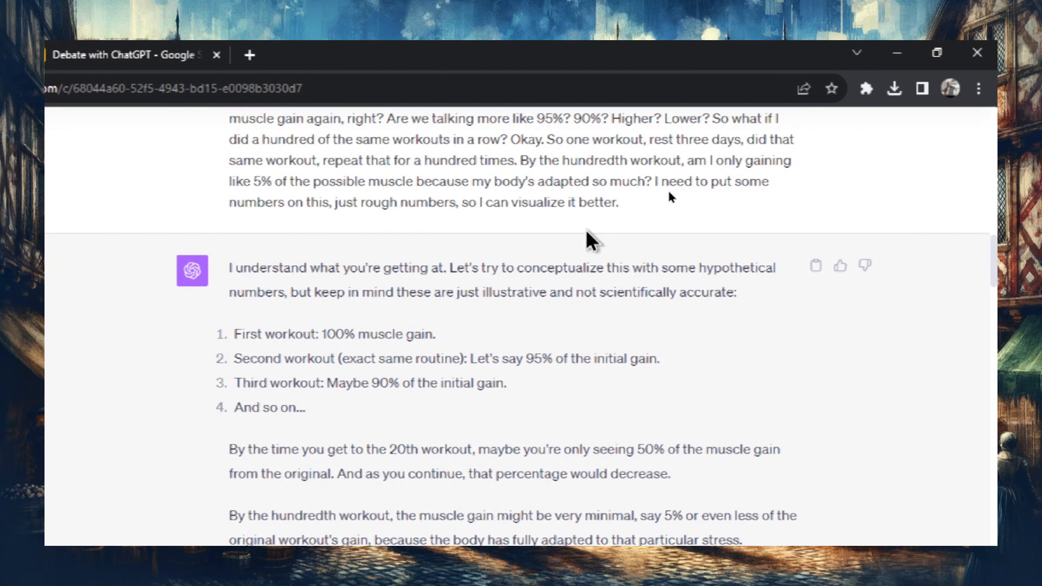
scroll(down, 3)
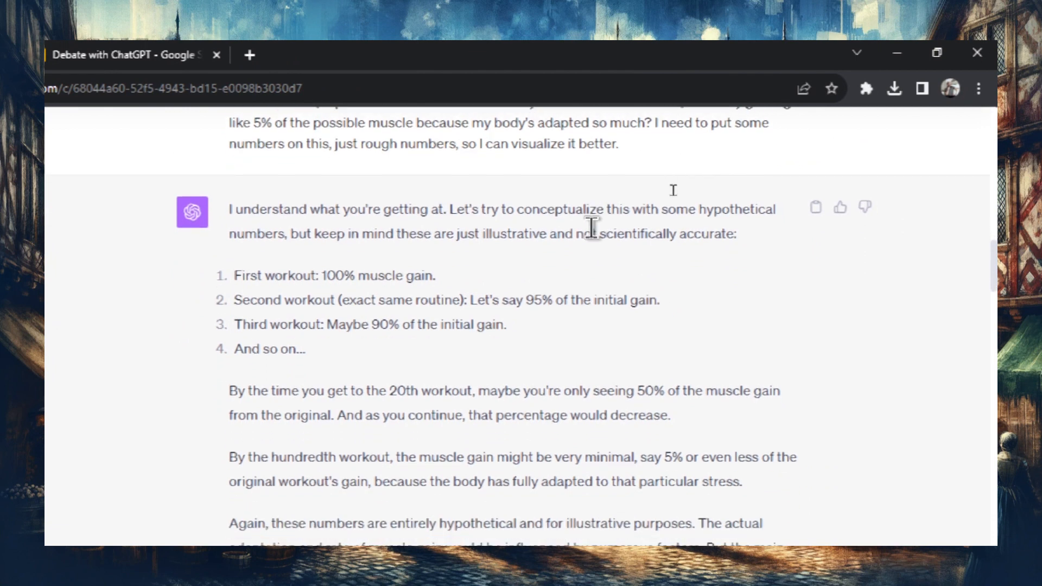
scroll(down, 3)
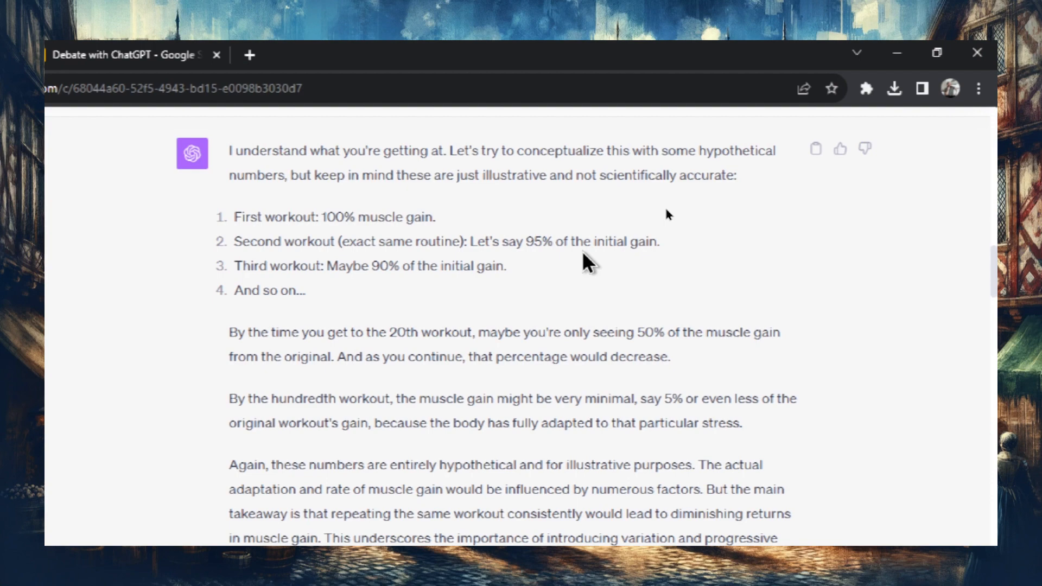
scroll(down, 3)
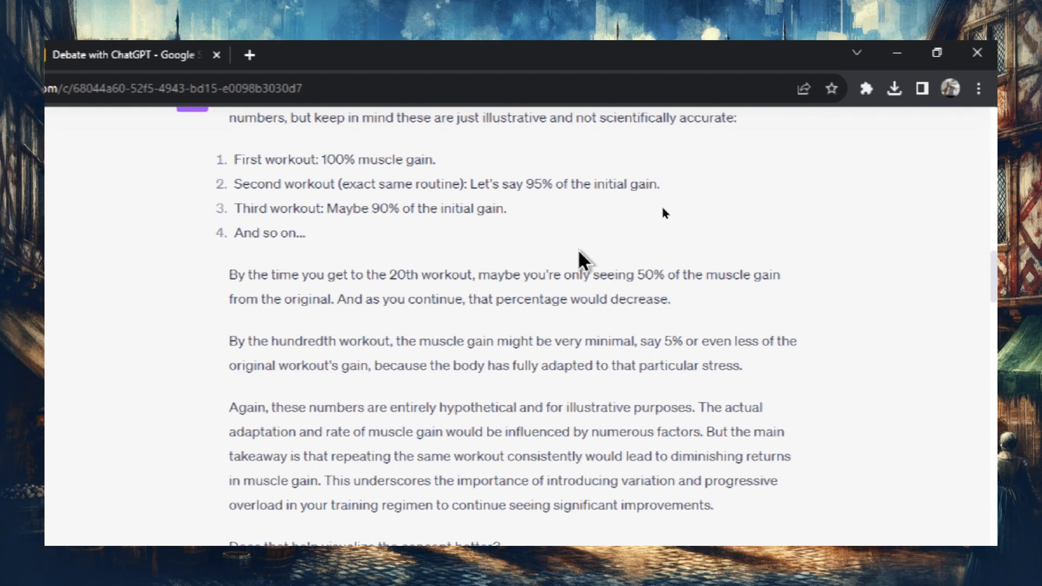
scroll(down, 3)
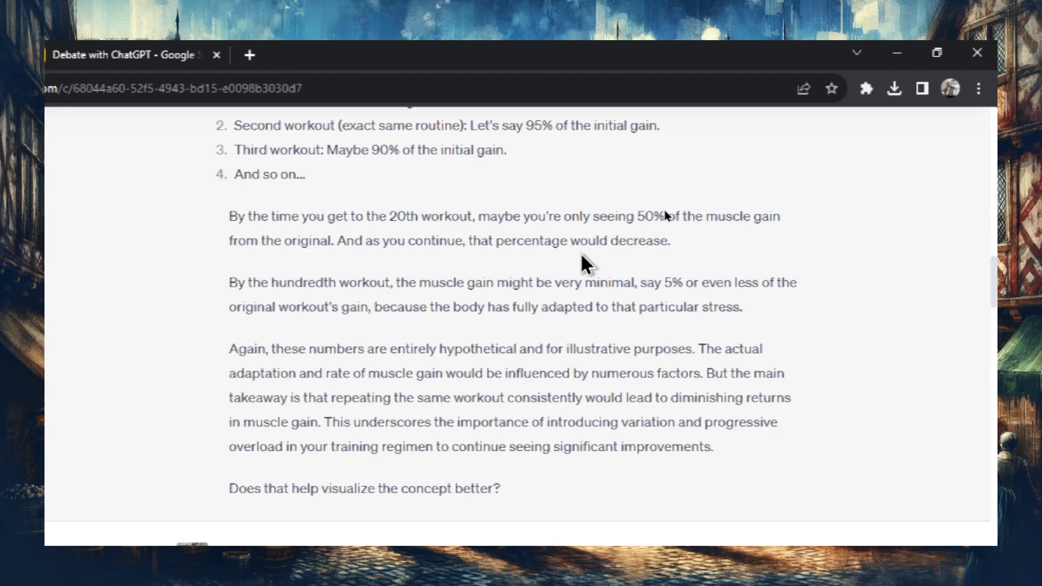
mouse_move(587, 265)
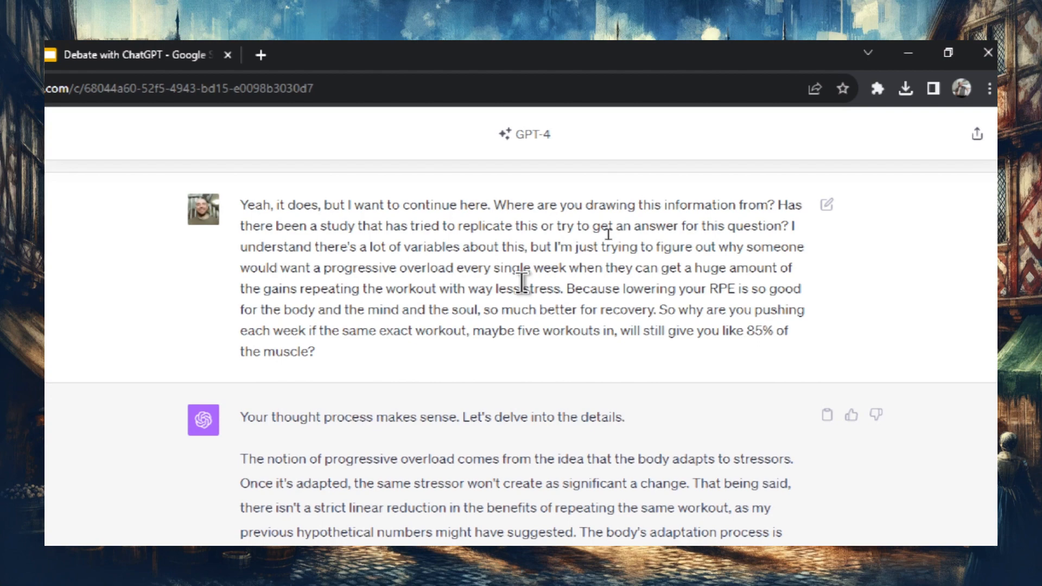
Highlight "optimize gains and minimize the risk of injury." in the periodization paragraph and continue to the sourcing follow-up.
scroll(down, 3)
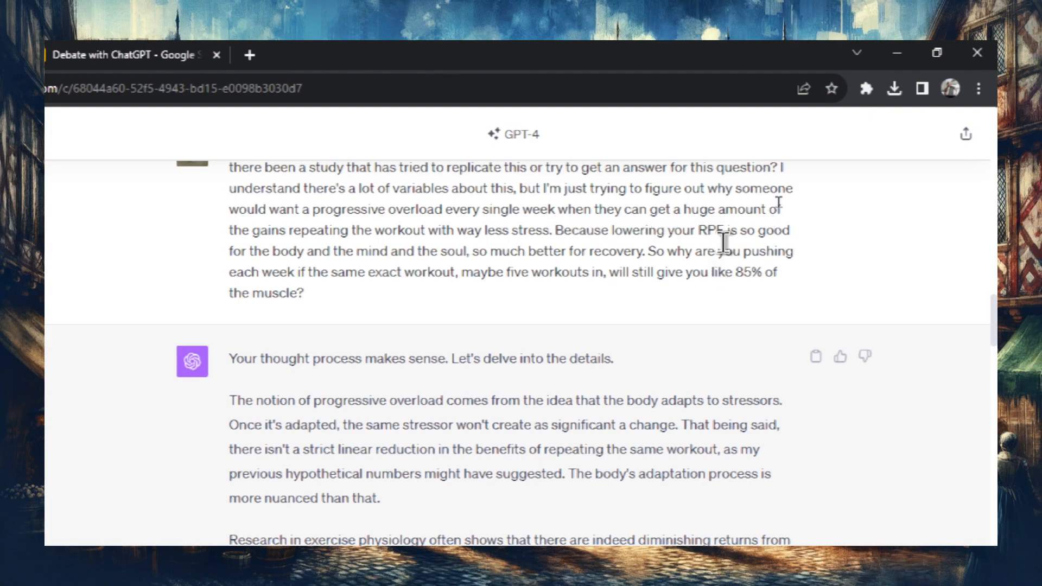
double_click(710, 230)
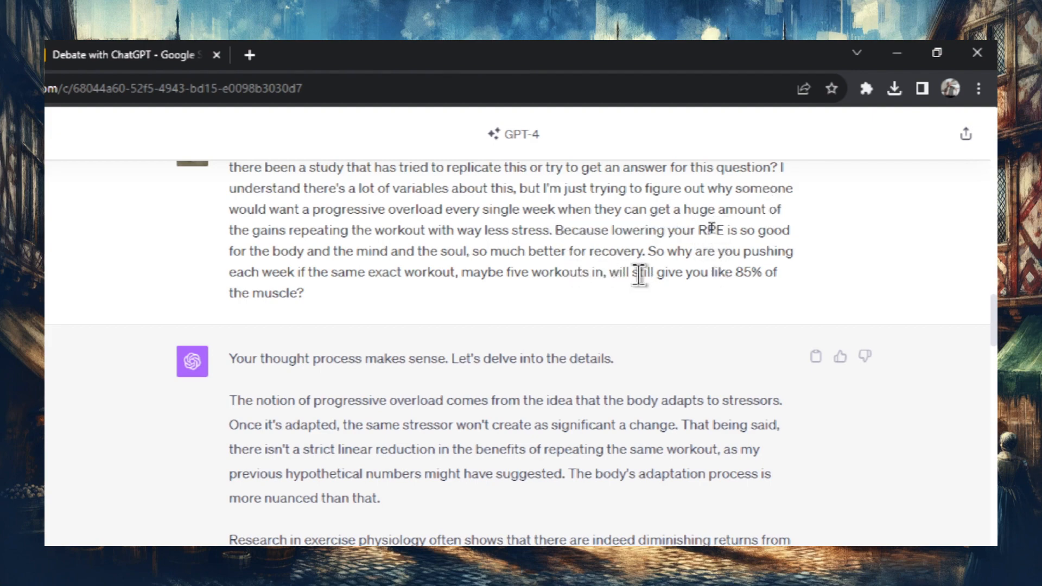
click(63, 132)
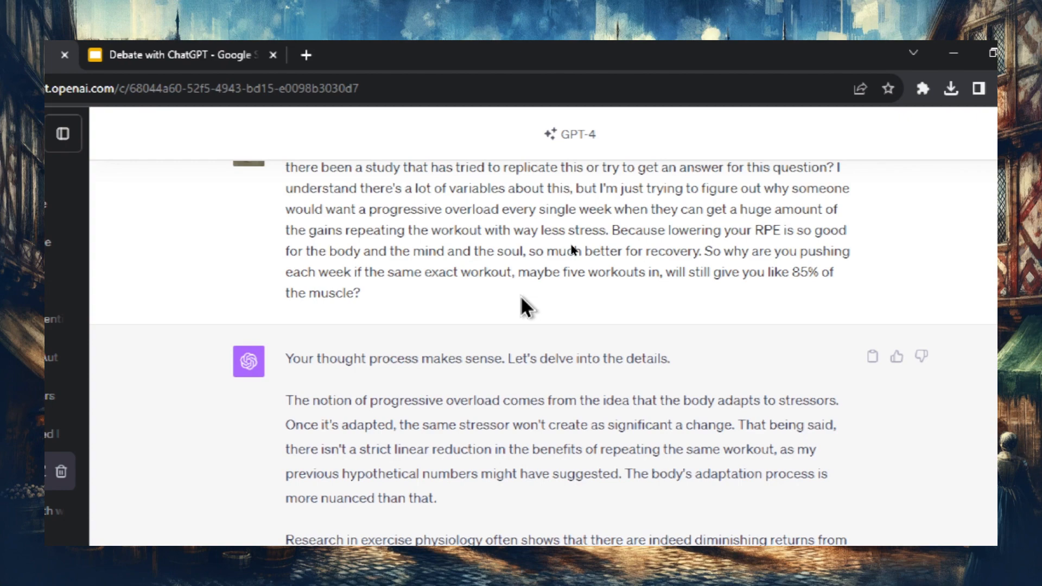
scroll(down, 3)
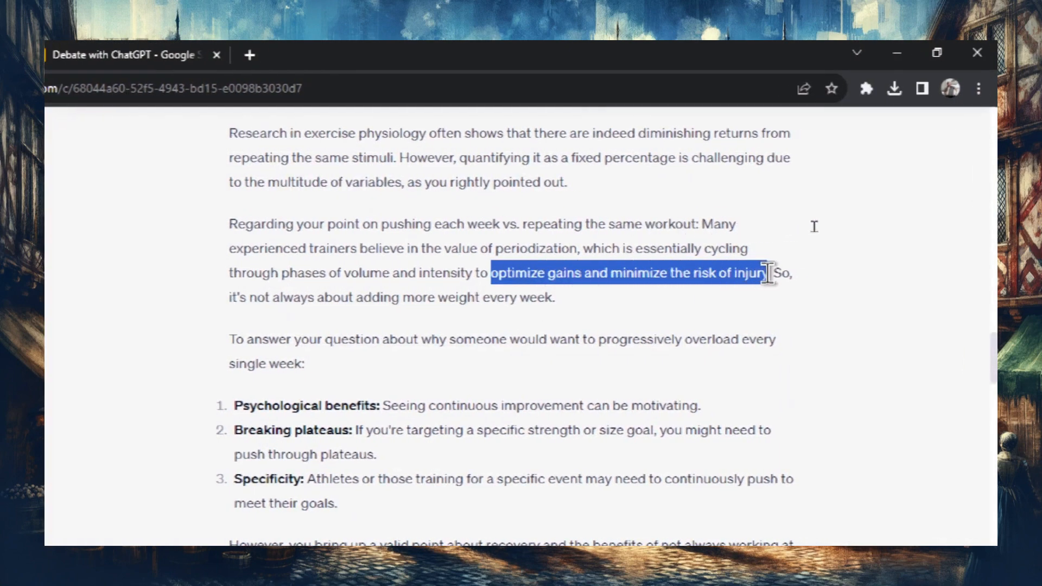
scroll(down, 3)
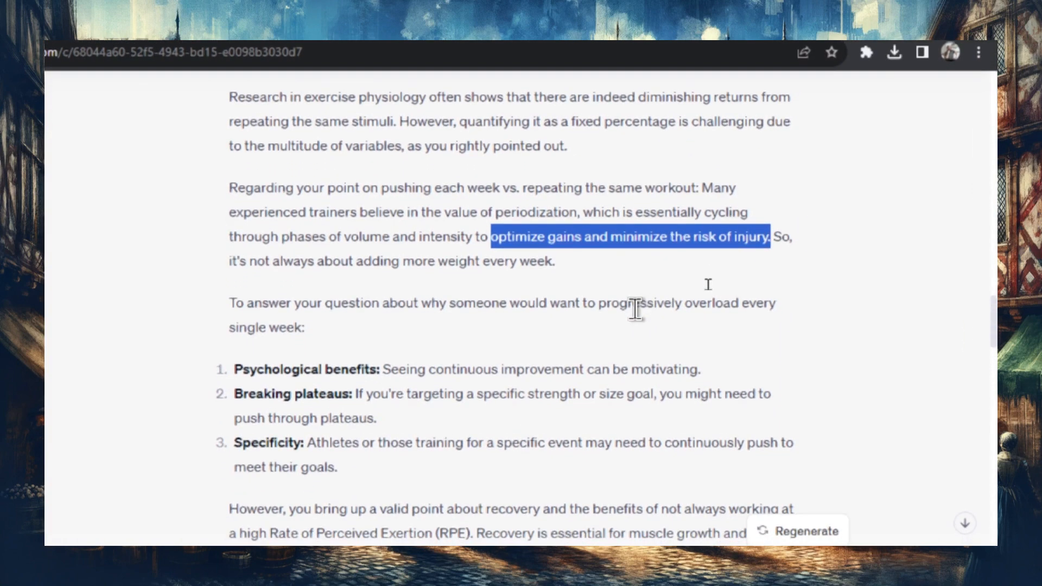
scroll(down, 3)
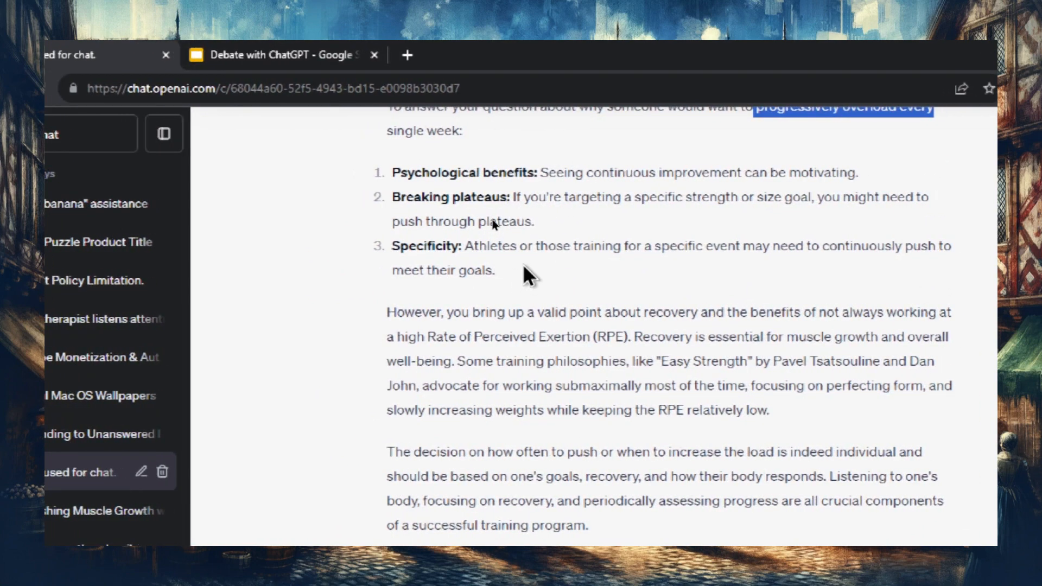
scroll(down, 3)
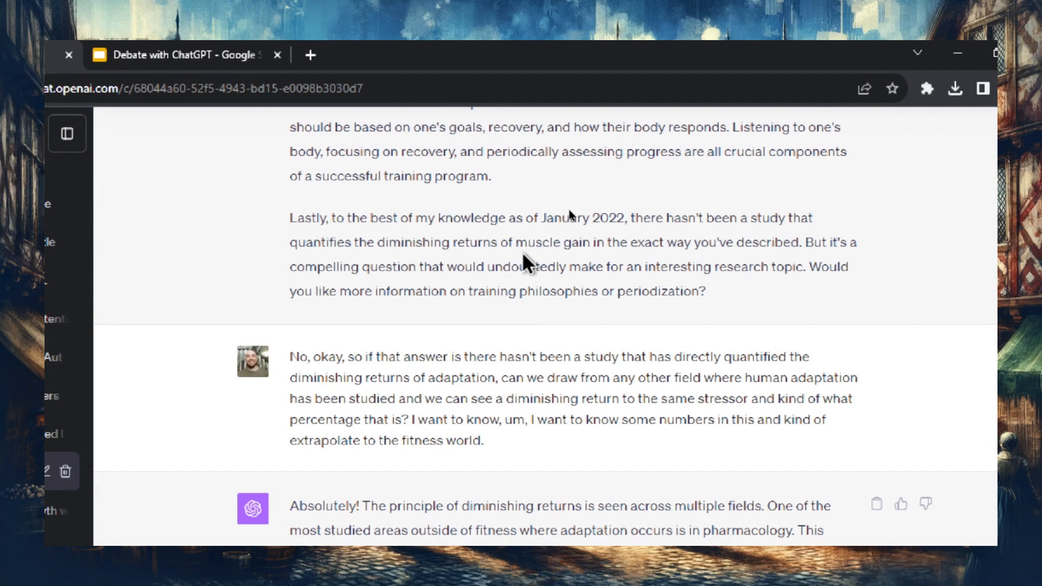
Scroll to the drug-tolerance reply and highlight the word "pharmacology".
scroll(down, 3)
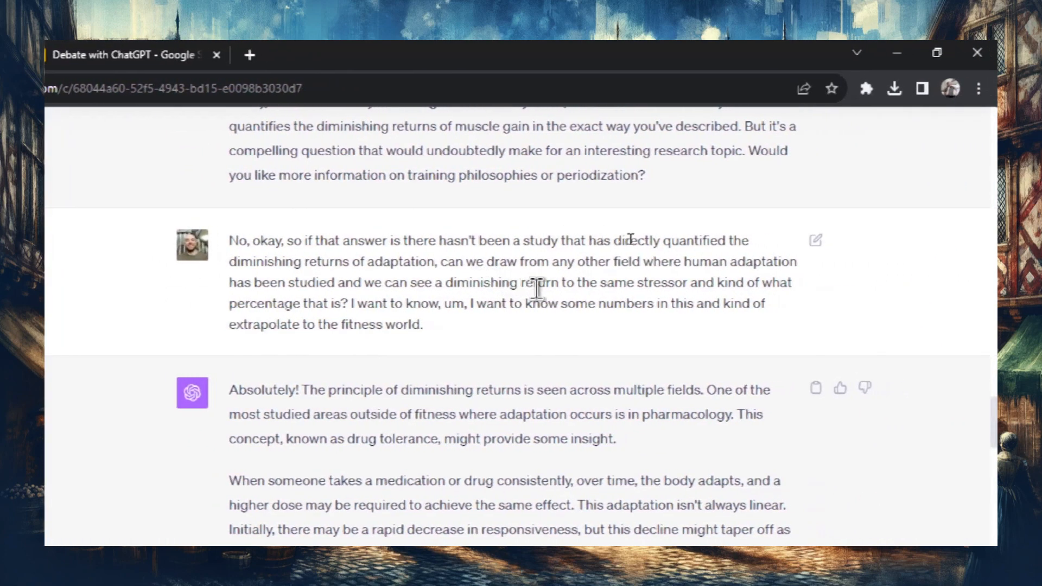
mouse_move(718, 248)
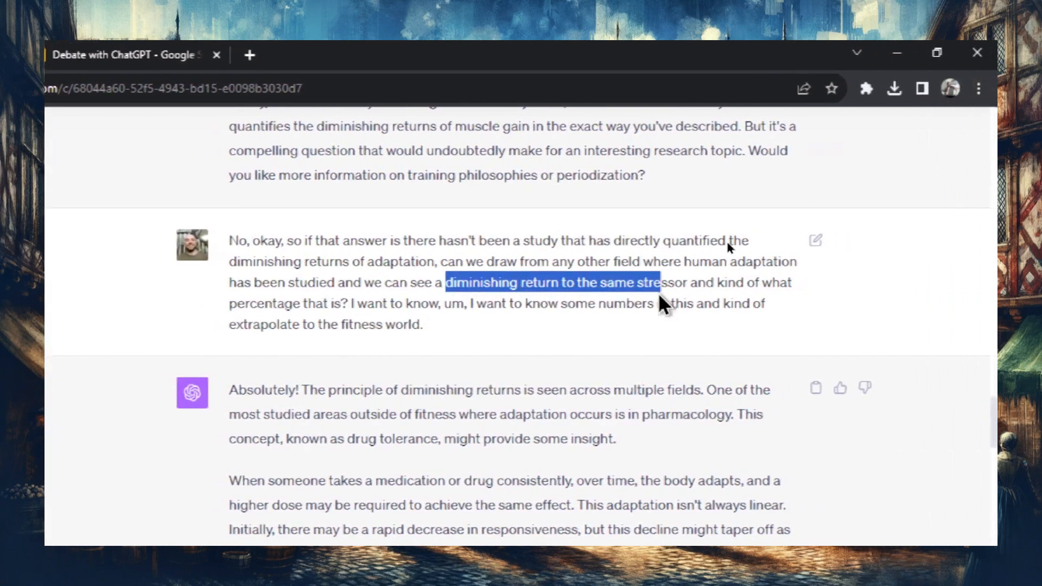
scroll(down, 3)
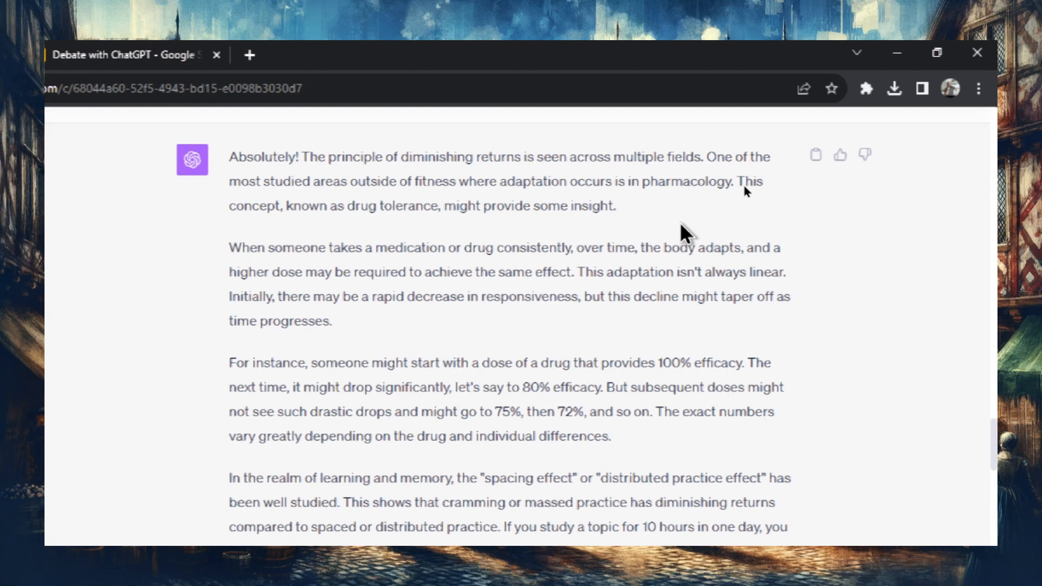
mouse_move(650, 212)
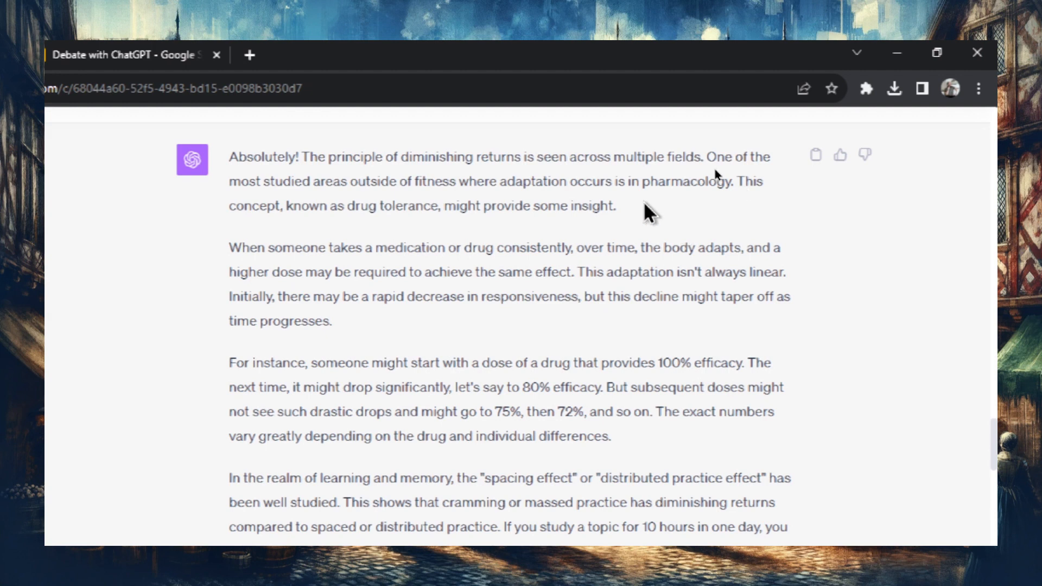
double_click(685, 181)
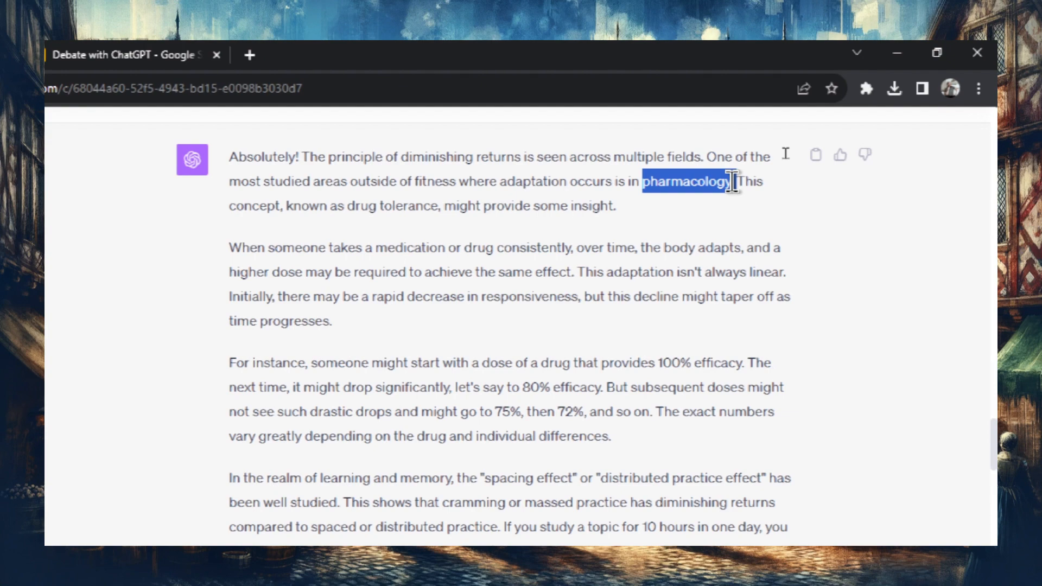
scroll(down, 3)
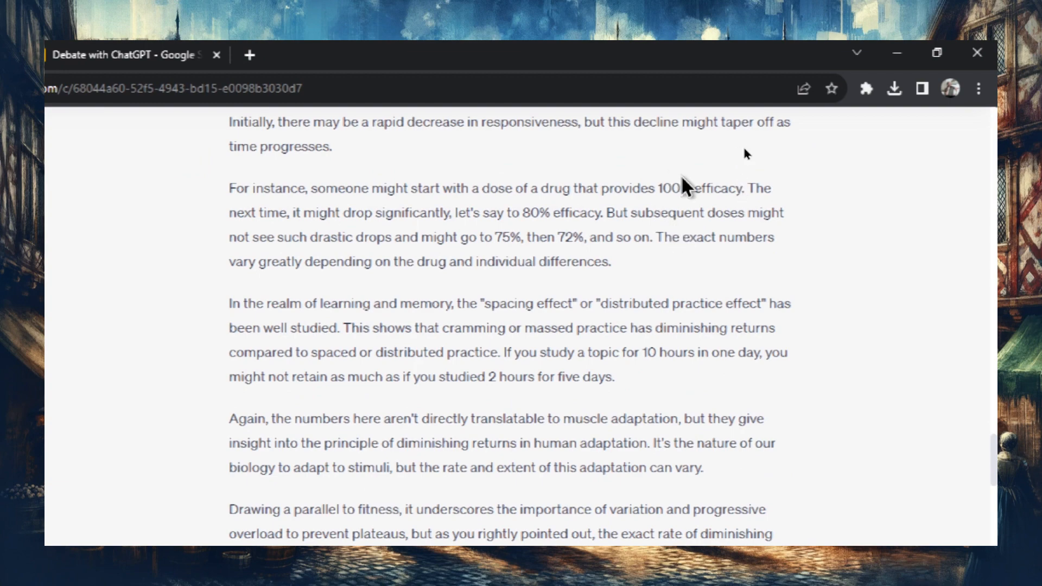
mouse_move(658, 188)
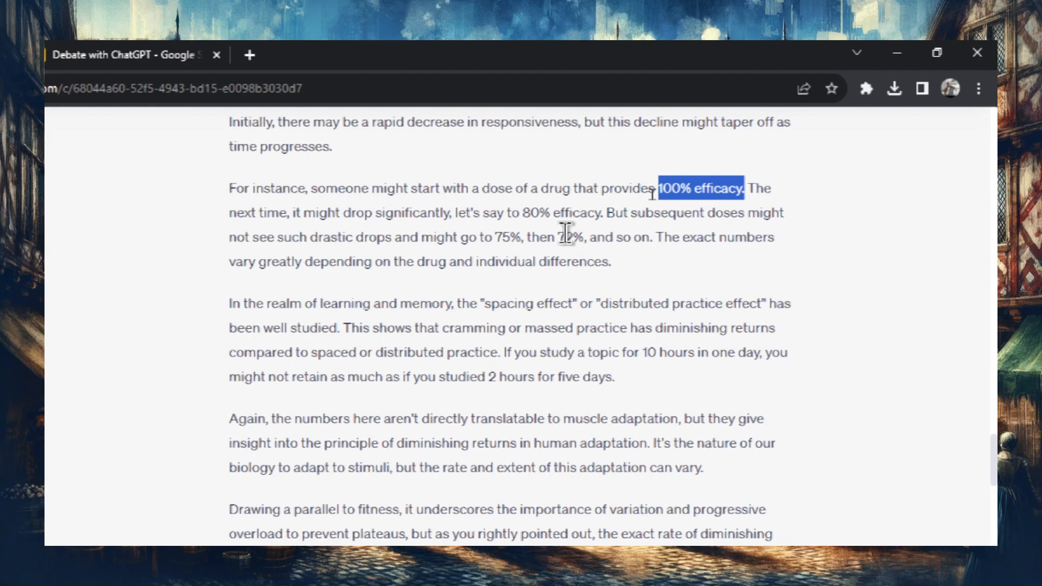
mouse_move(621, 266)
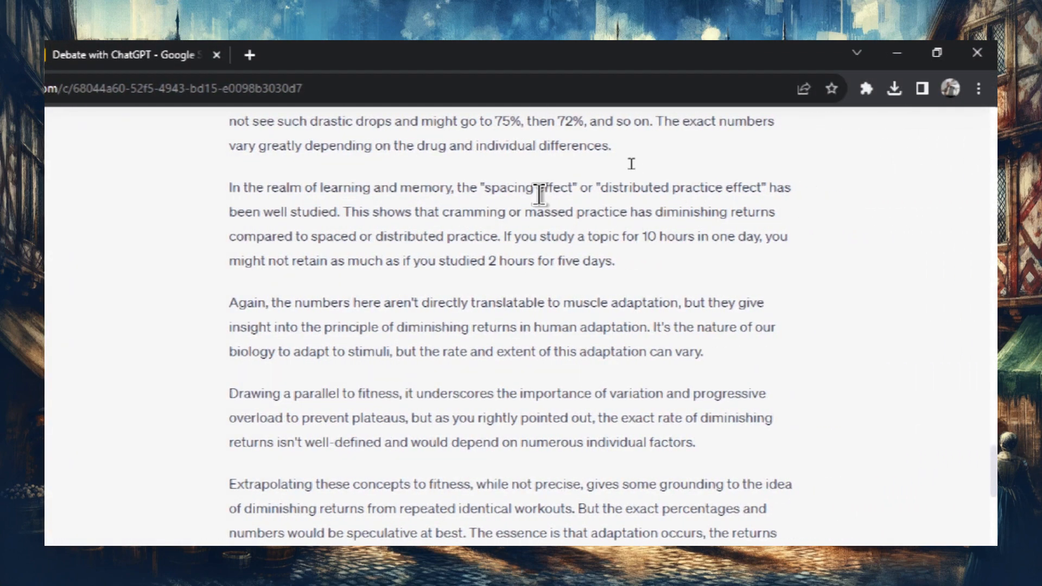
mouse_move(529, 233)
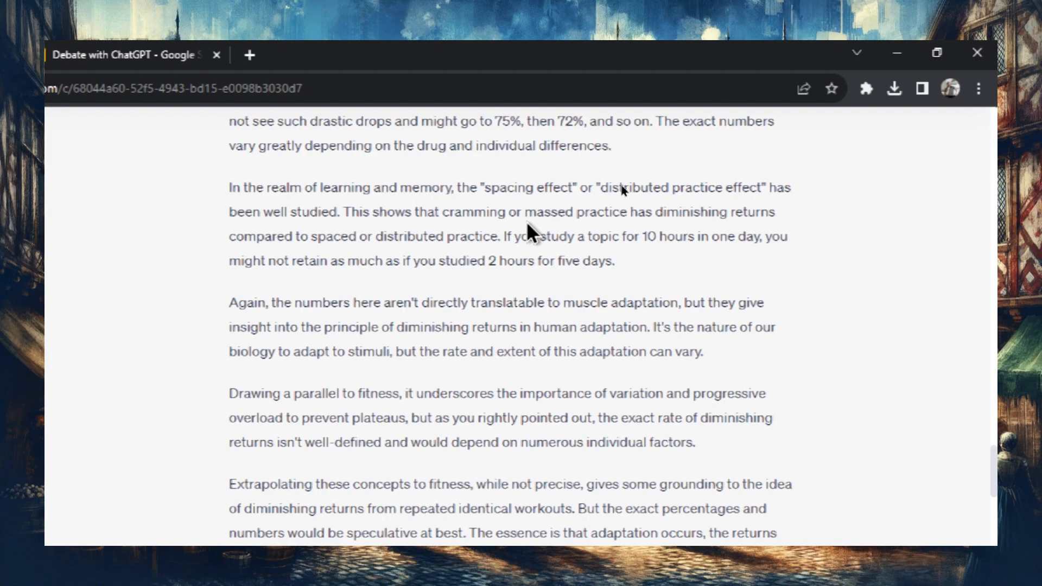
scroll(down, 3)
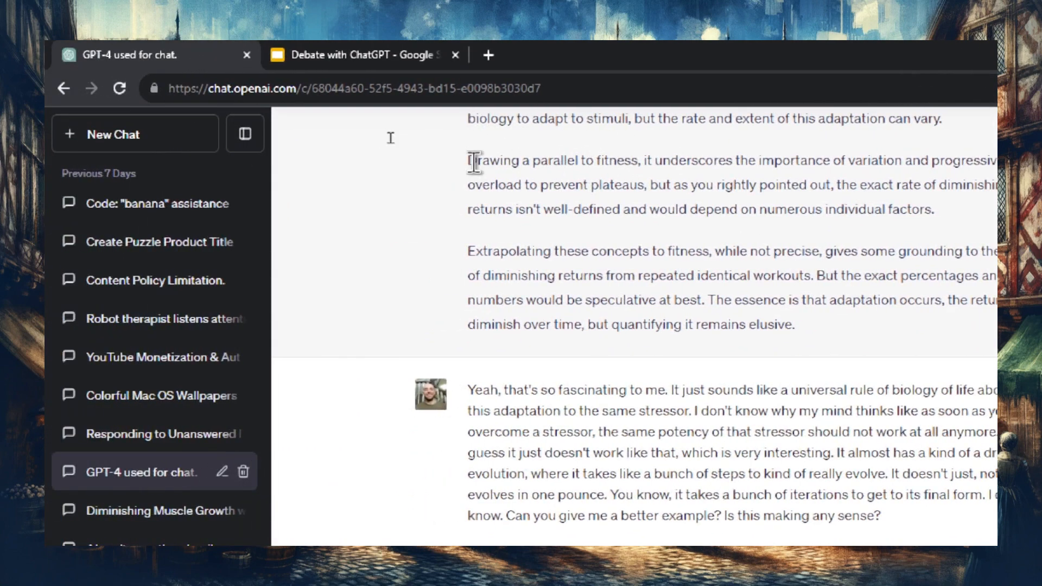
scroll(down, 3)
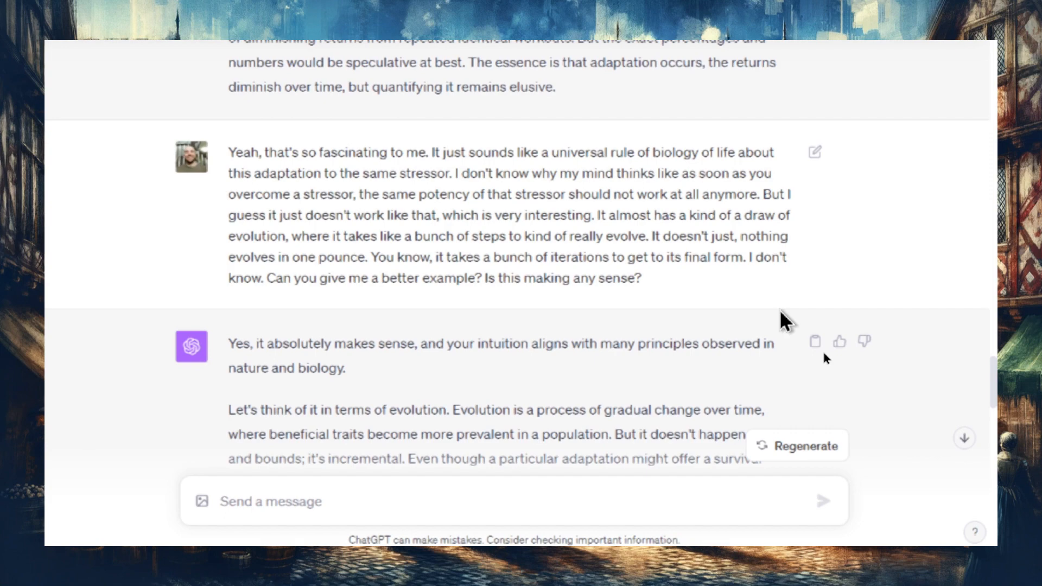
scroll(up, 3)
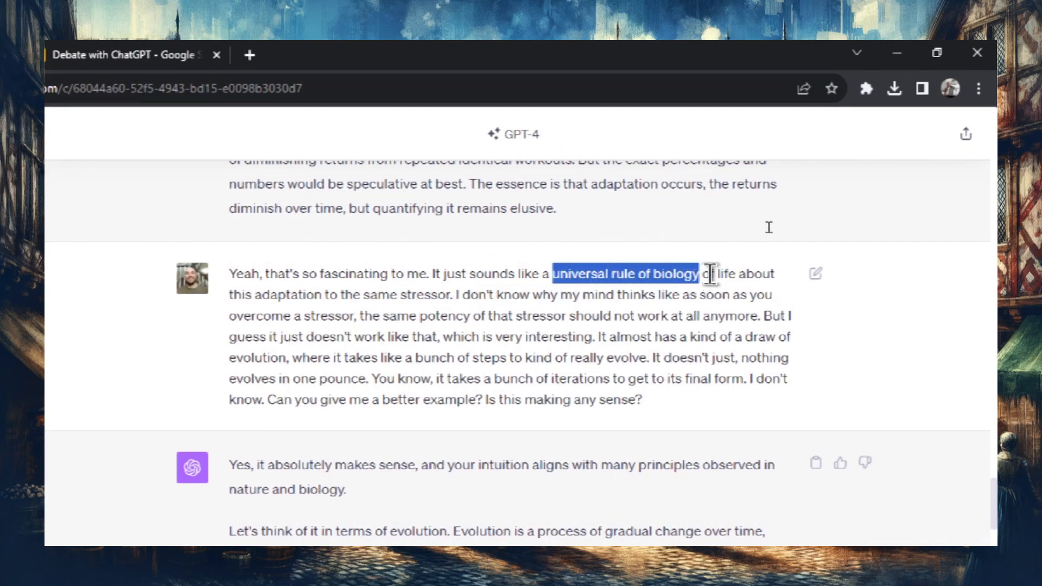
scroll(down, 3)
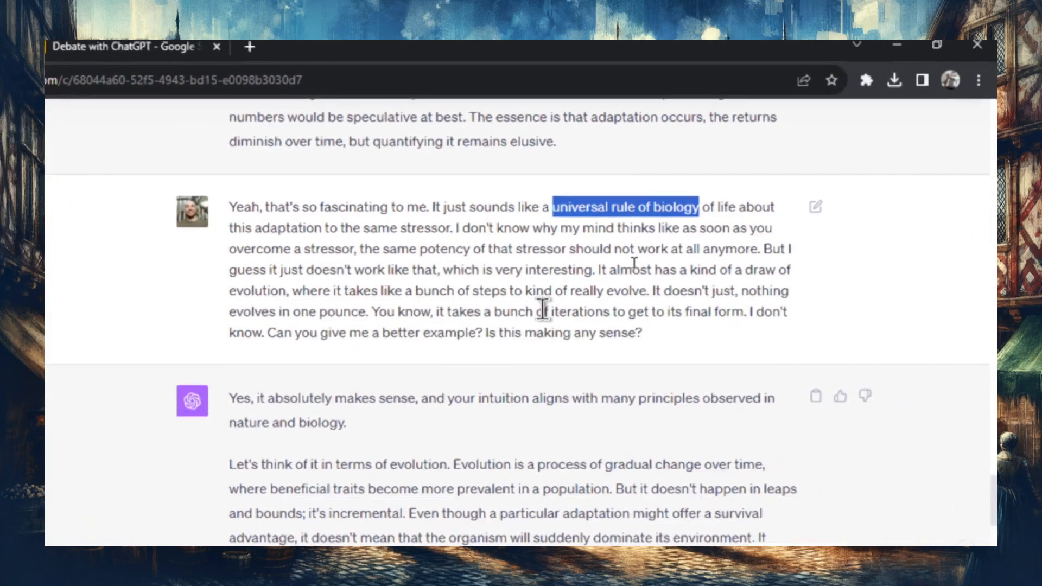
scroll(down, 3)
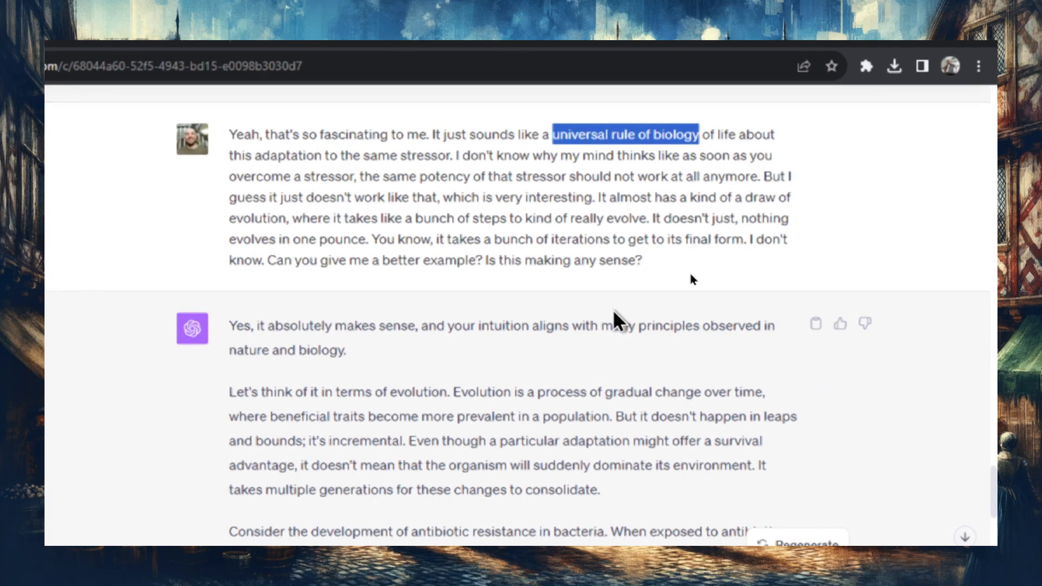
scroll(down, 3)
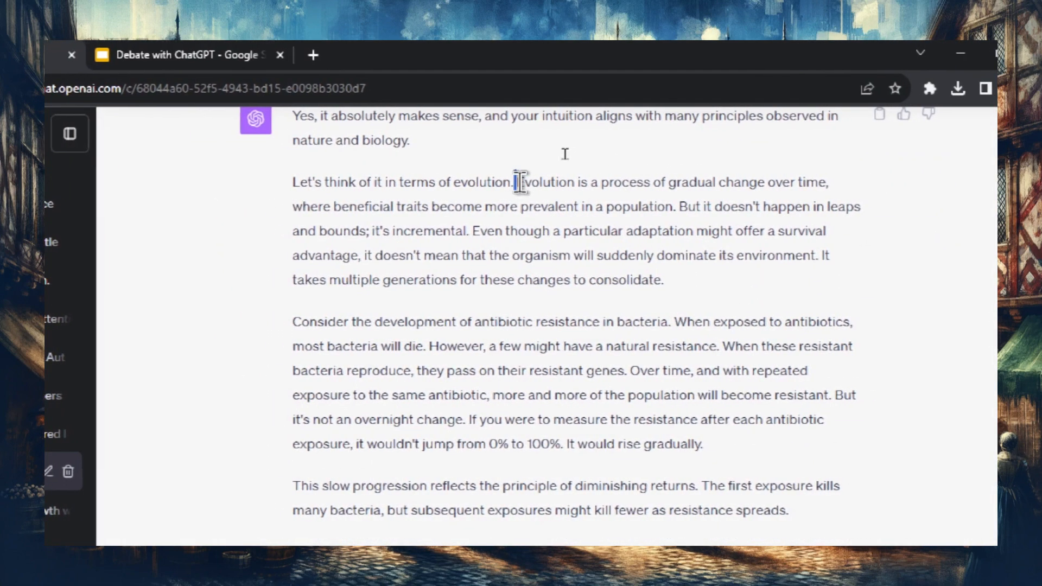
scroll(down, 3)
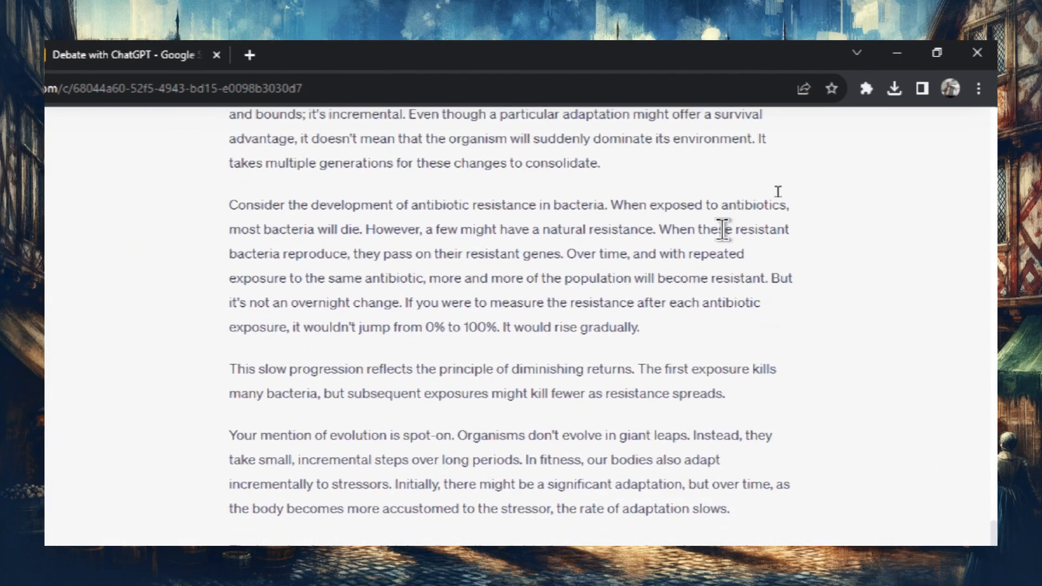
scroll(down, 3)
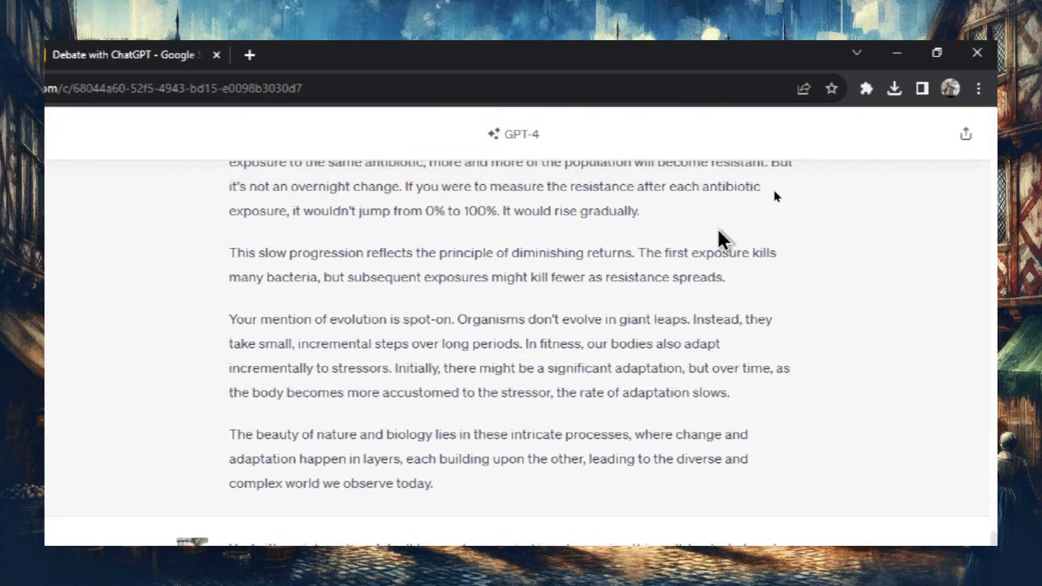
mouse_move(582, 284)
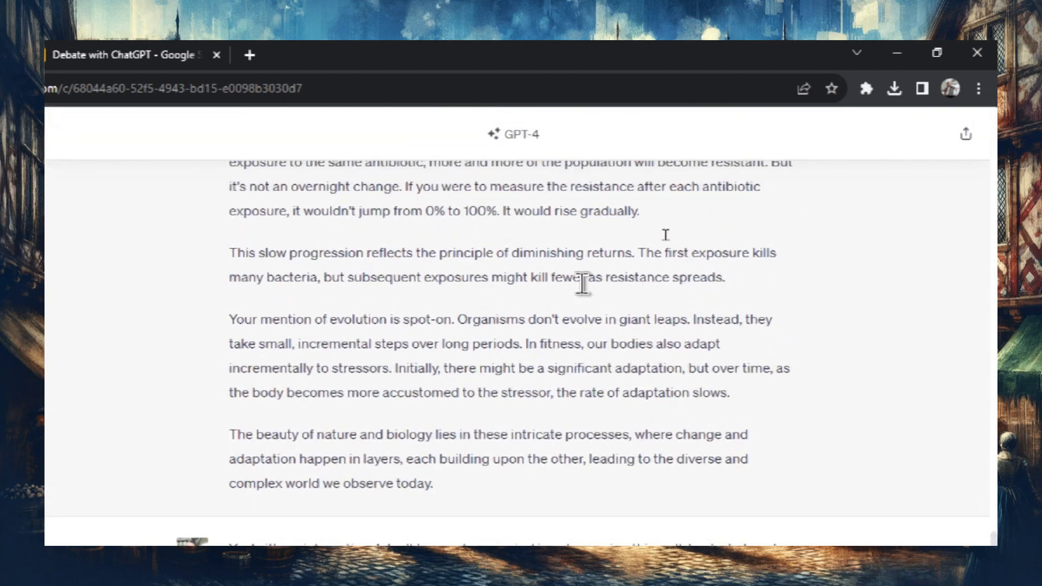
scroll(down, 3)
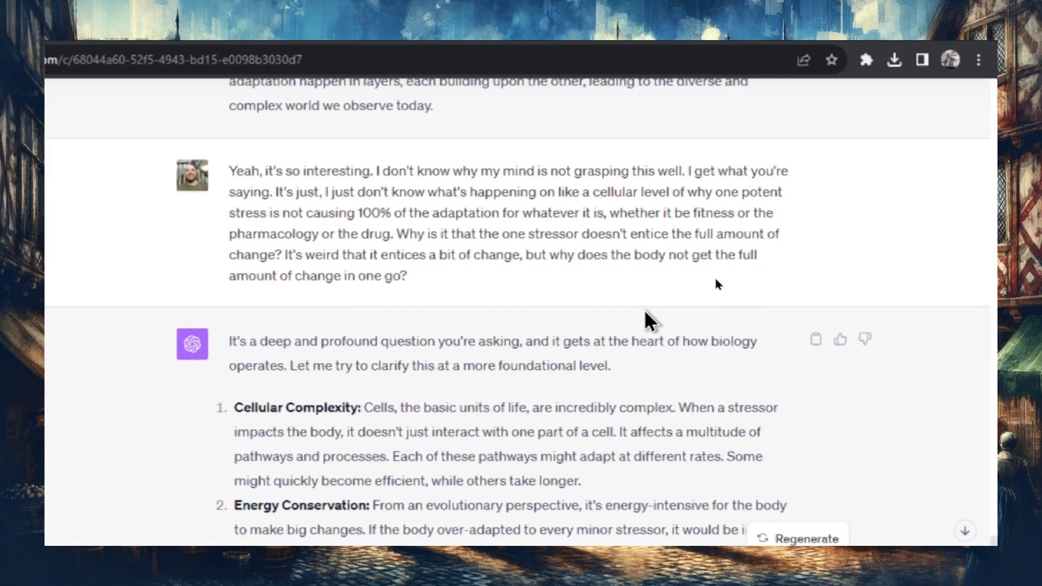
scroll(down, 3)
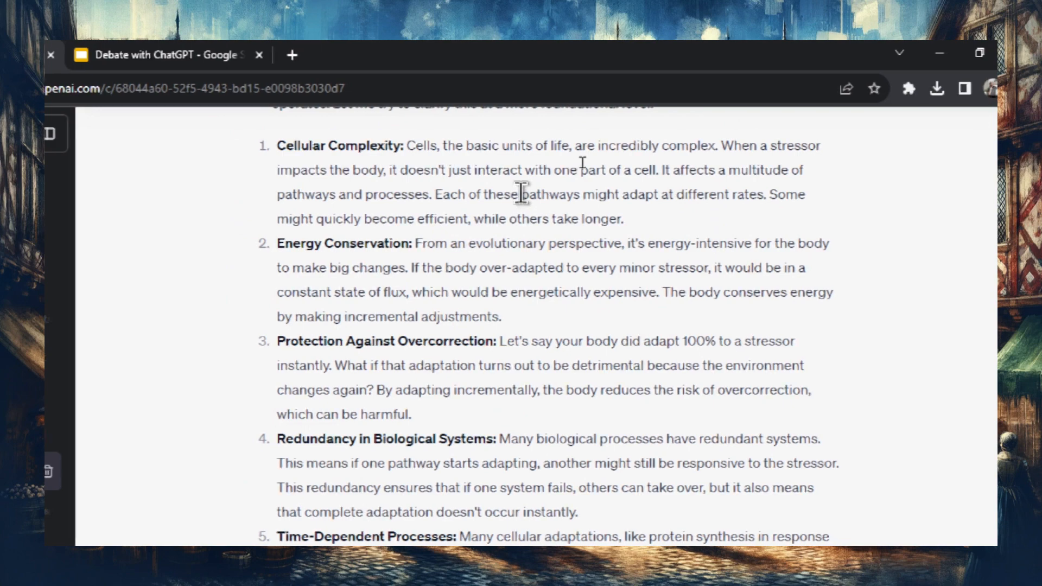
double_click(508, 195)
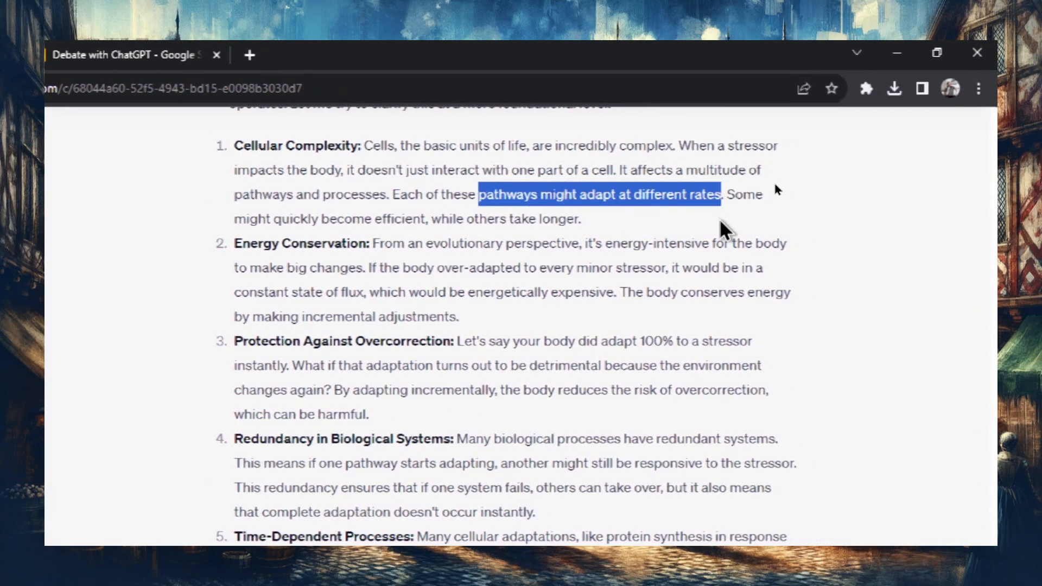
scroll(down, 3)
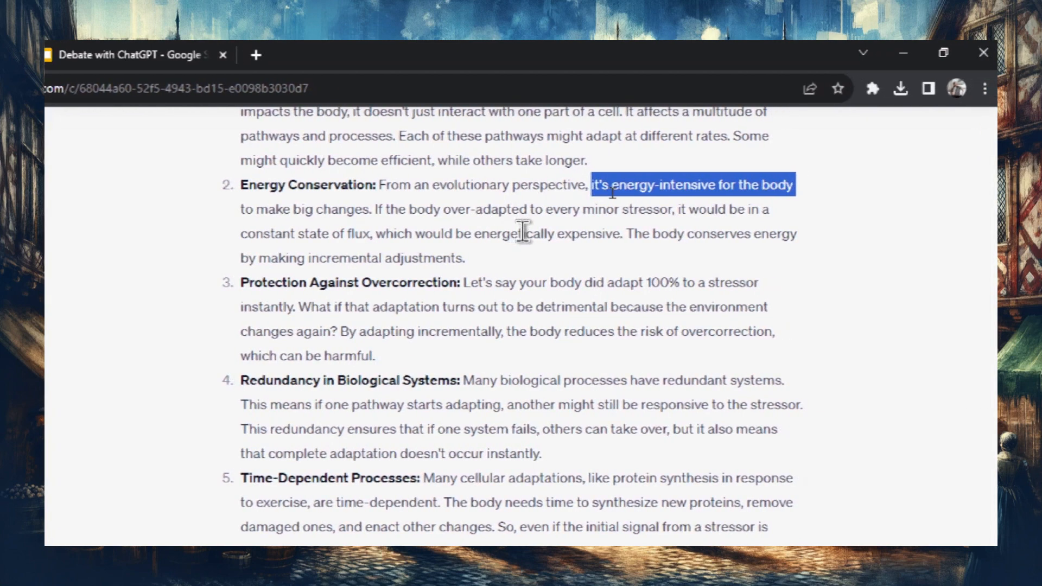
scroll(down, 3)
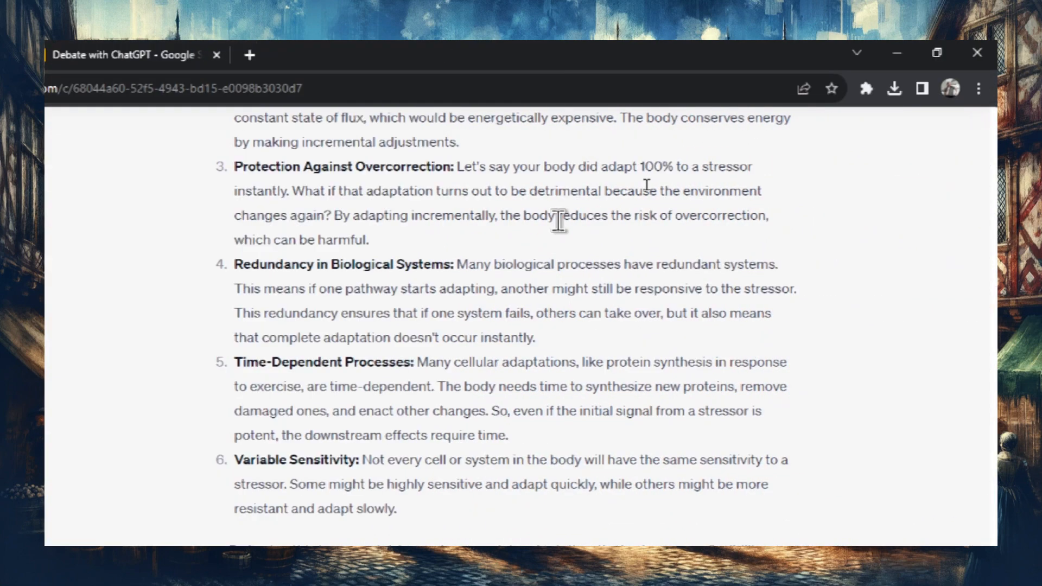
mouse_move(542, 219)
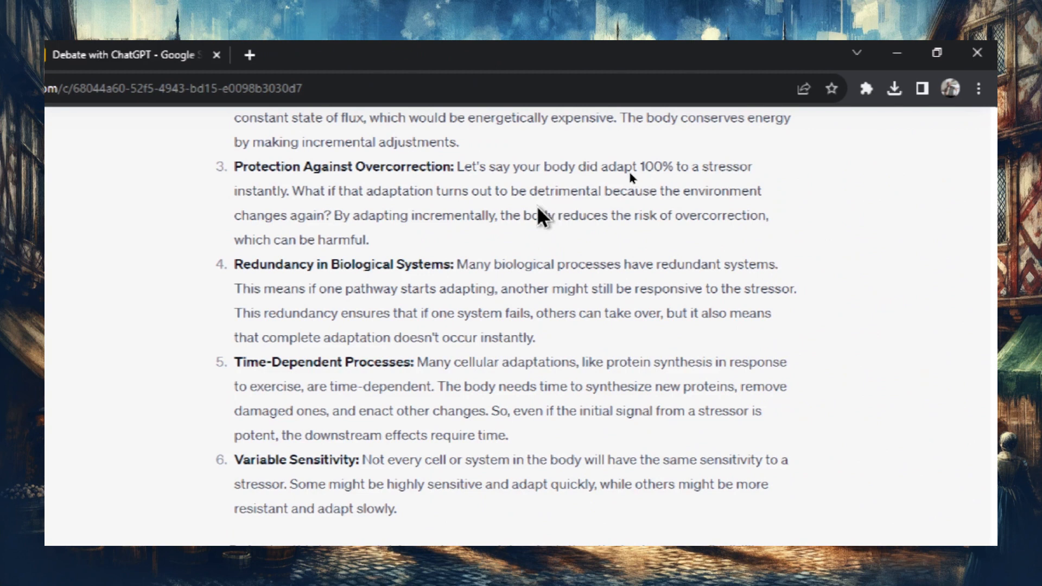
mouse_move(538, 220)
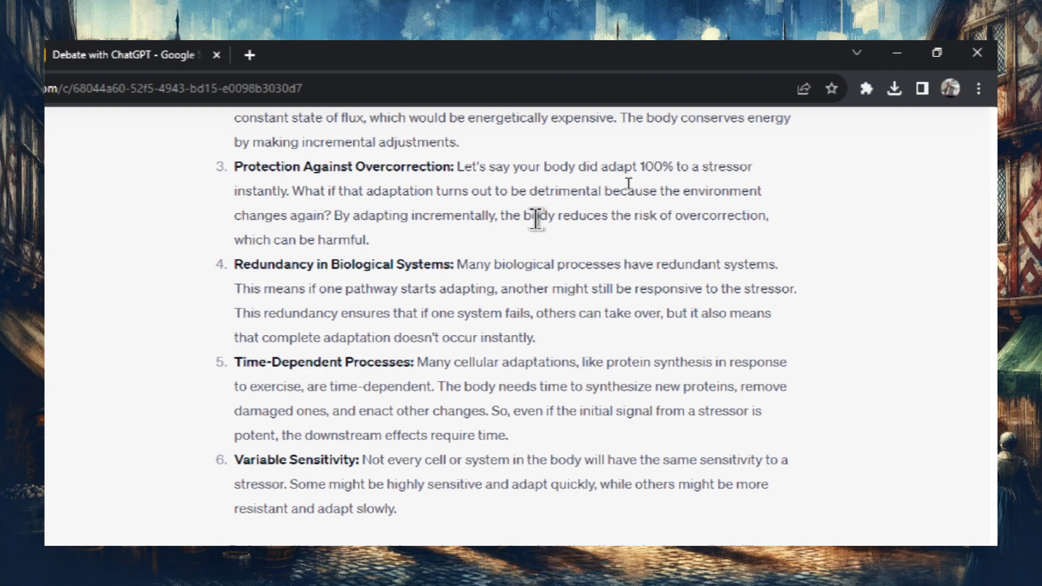
scroll(down, 3)
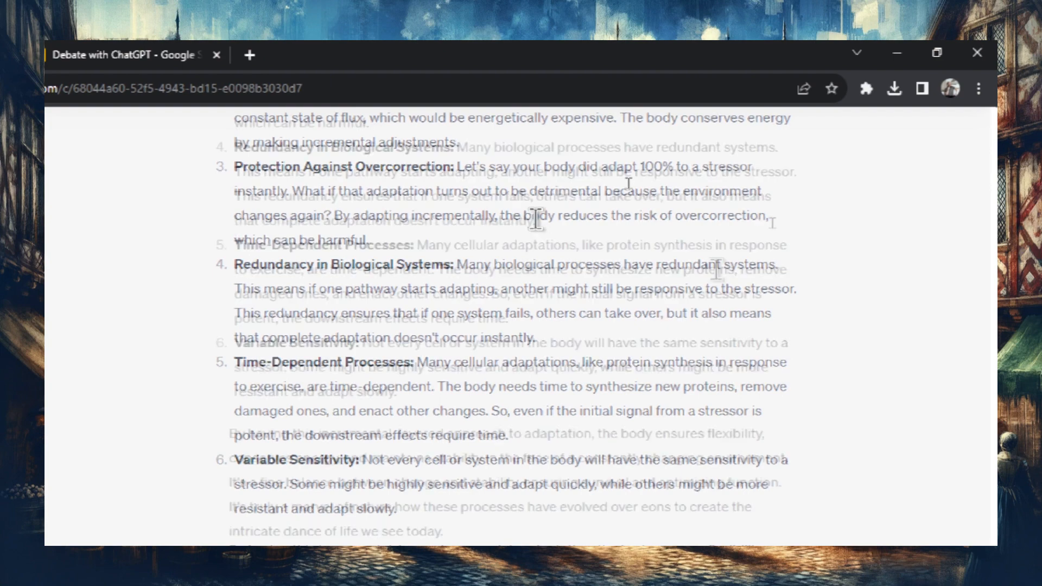
scroll(down, 3)
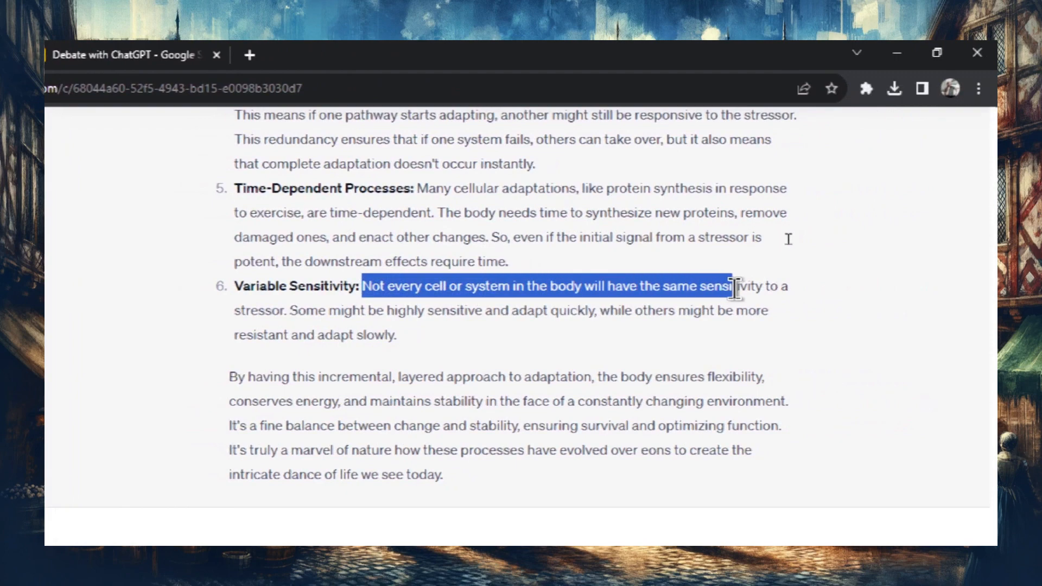
scroll(up, 3)
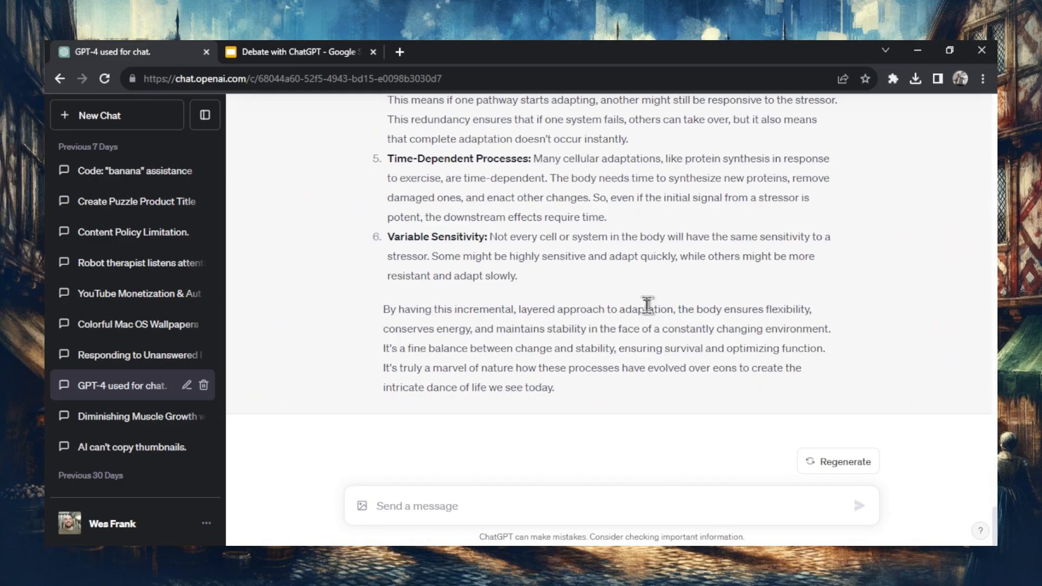
scroll(up, 3)
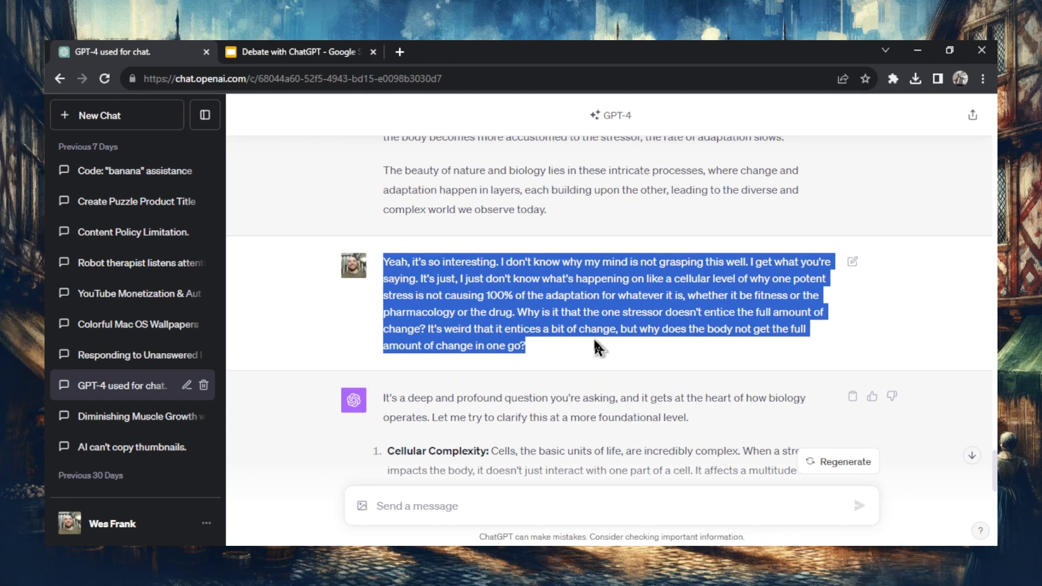
click(625, 313)
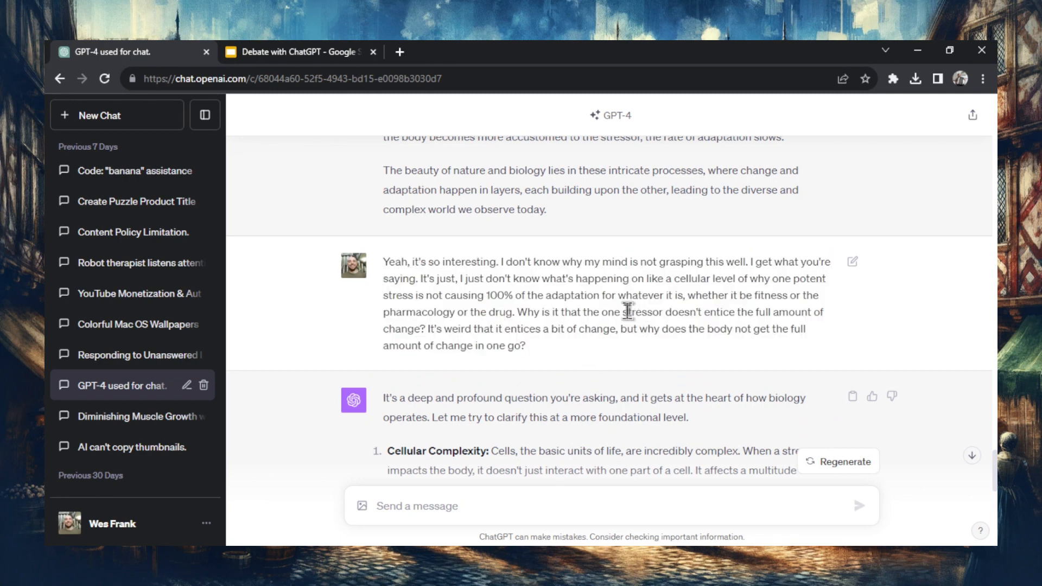
mouse_move(529, 351)
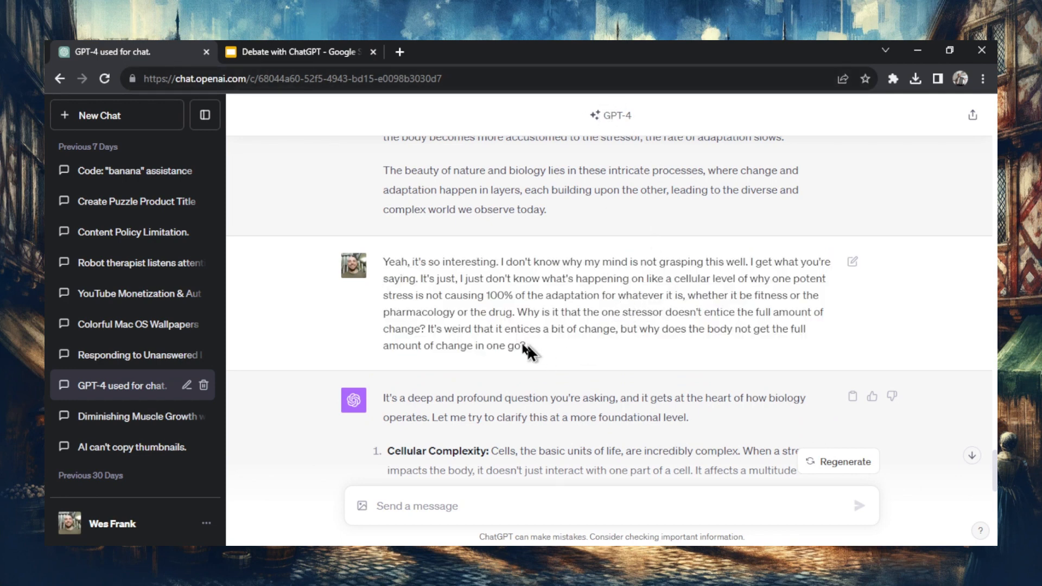
scroll(down, 3)
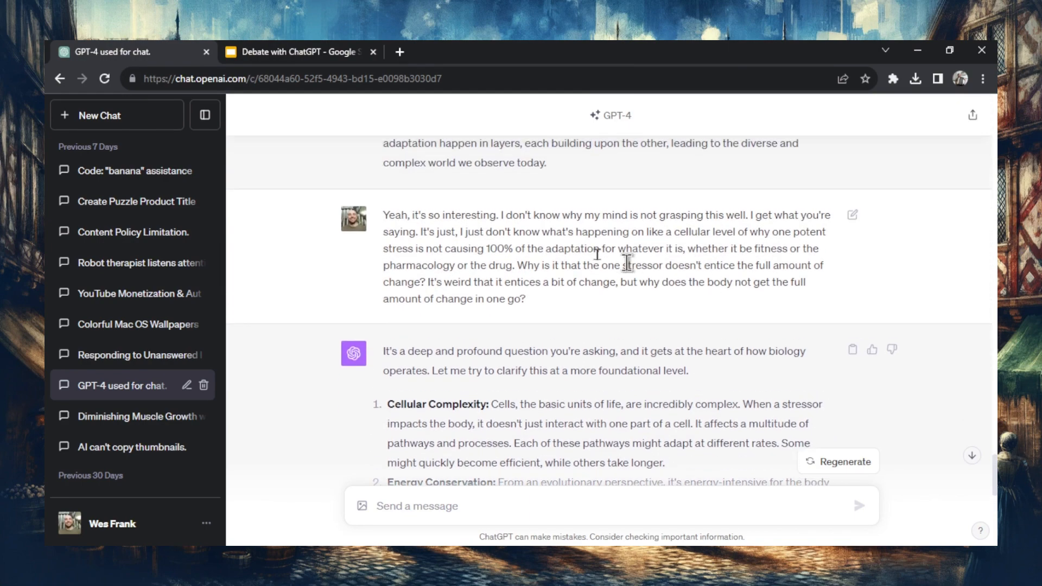
mouse_move(604, 282)
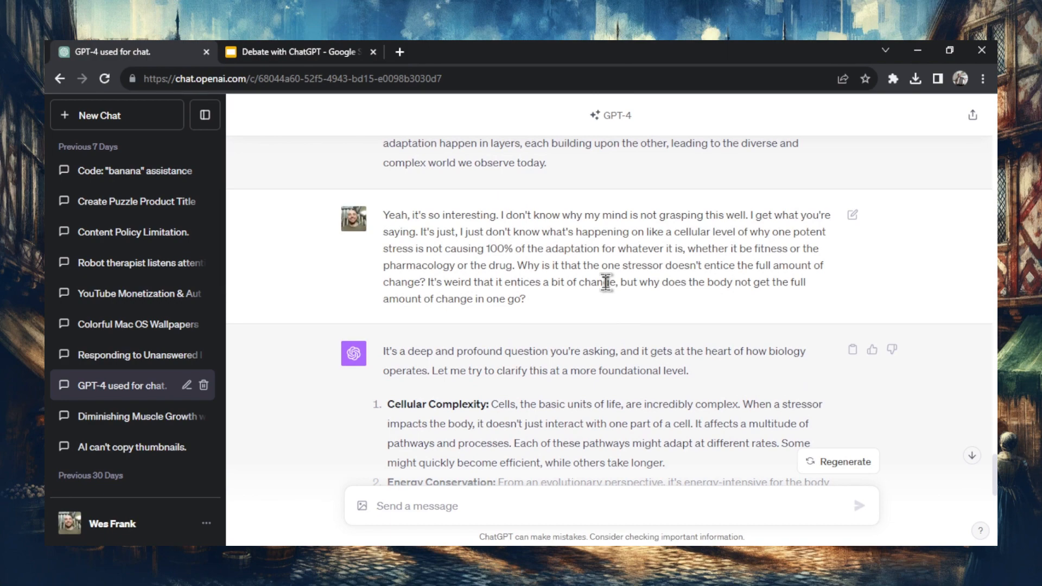
scroll(up, 3)
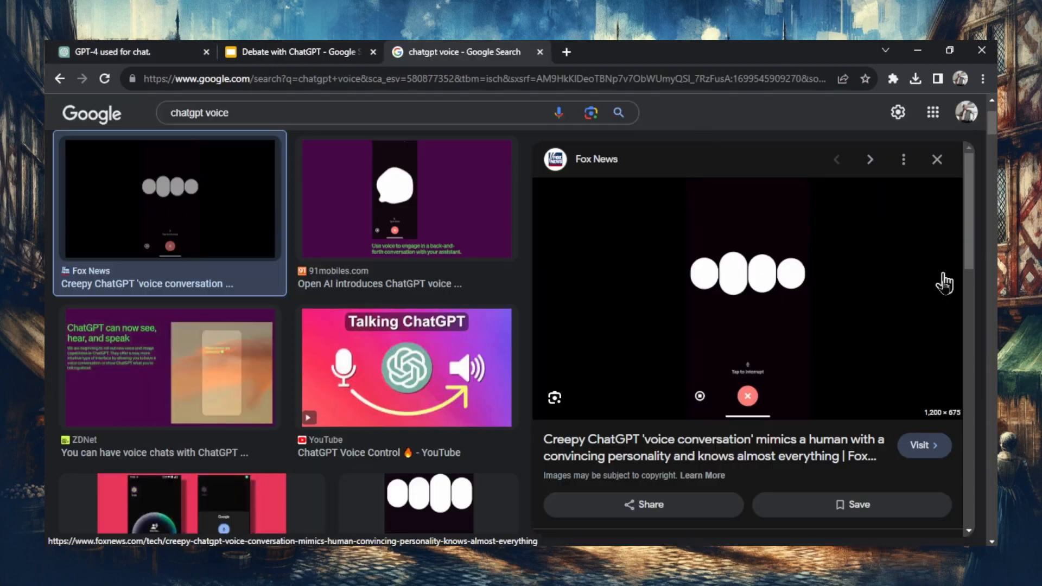
mouse_move(770, 363)
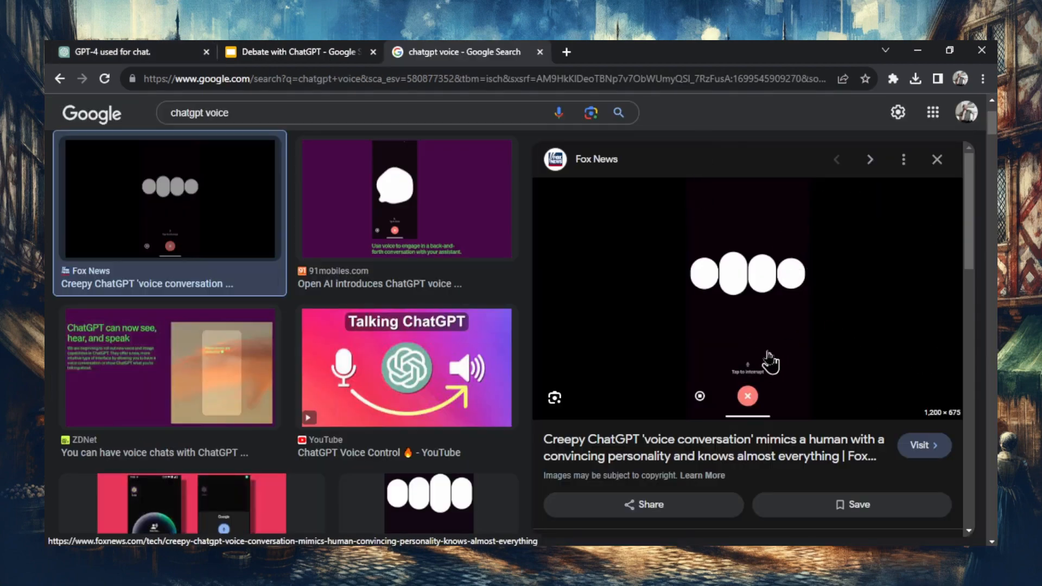
mouse_move(748, 279)
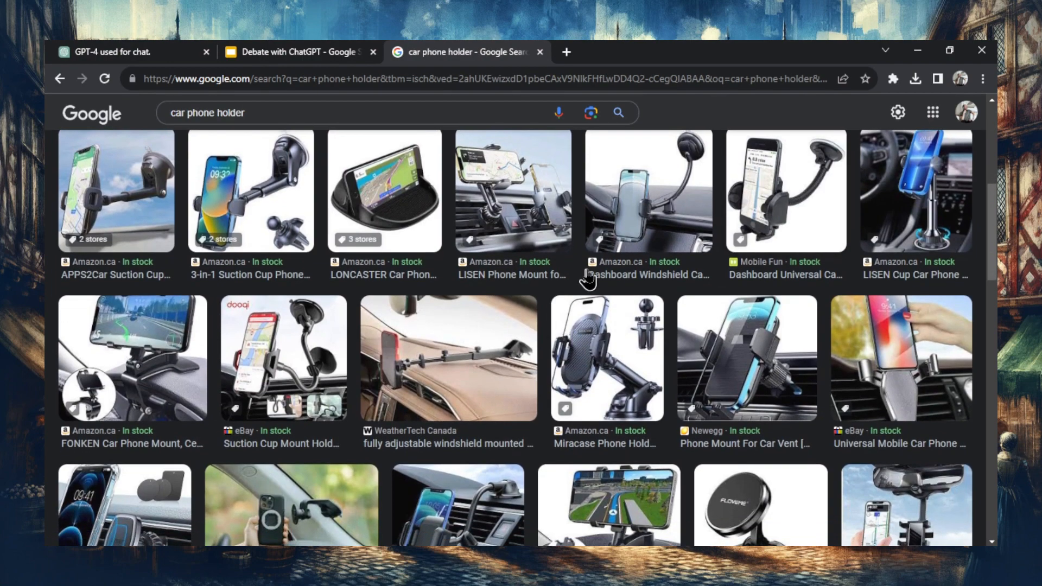
Scroll back in ChatGPT to the hypothetical-percentages reply (100%, 95%, 90%).
scroll(up, 3)
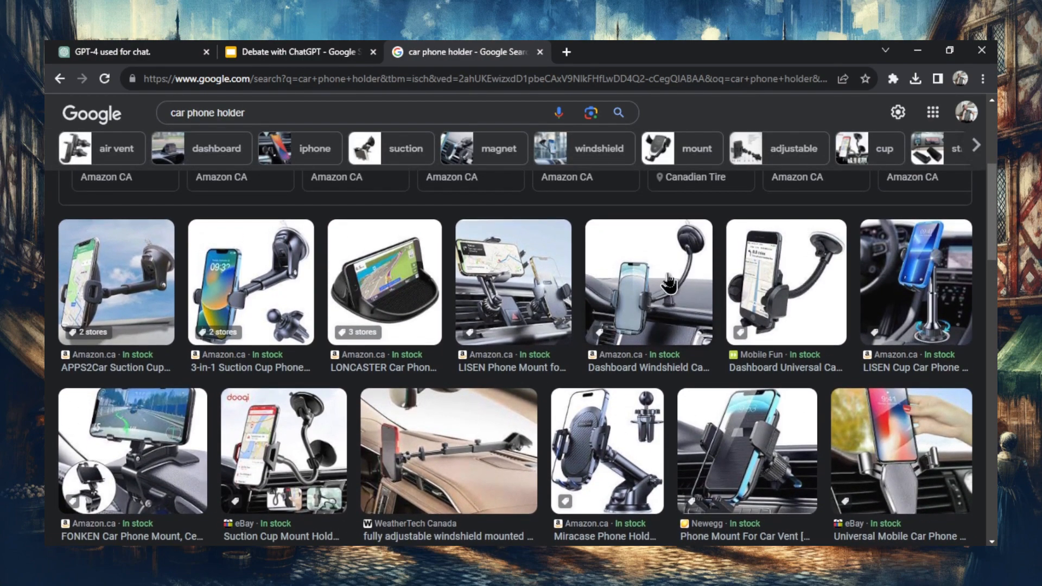
mouse_move(601, 326)
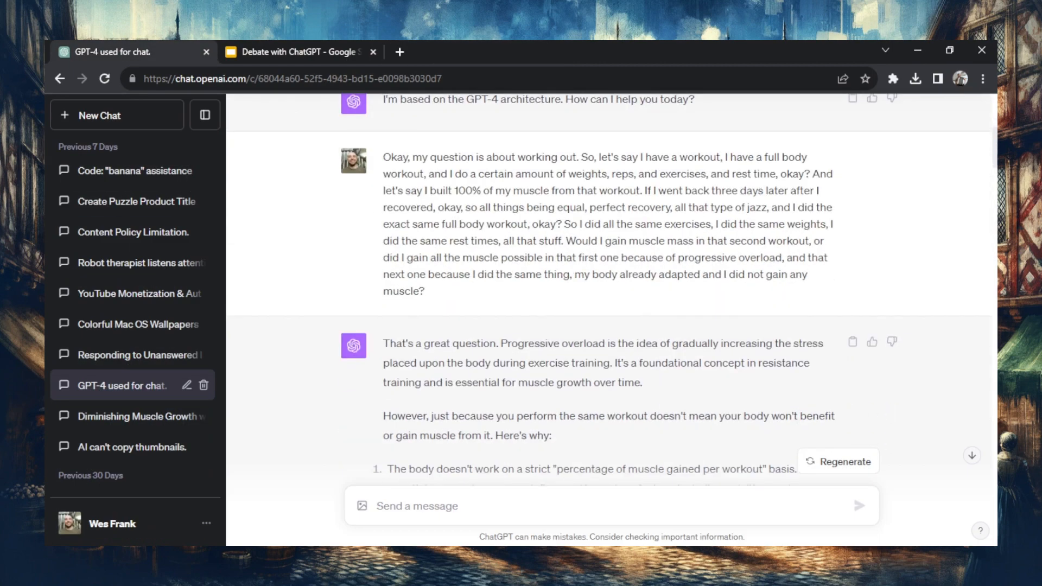
scroll(down, 3)
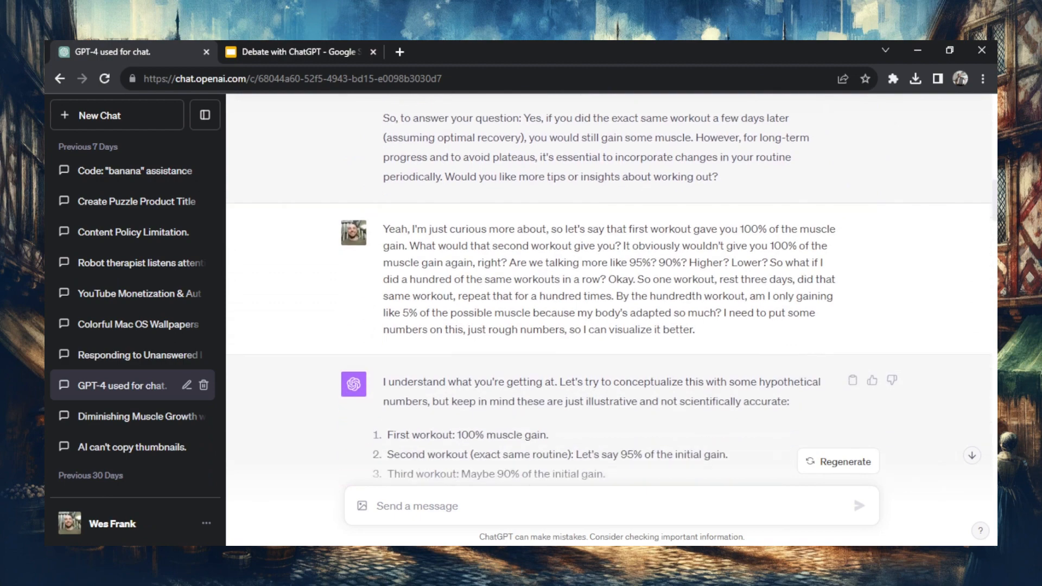